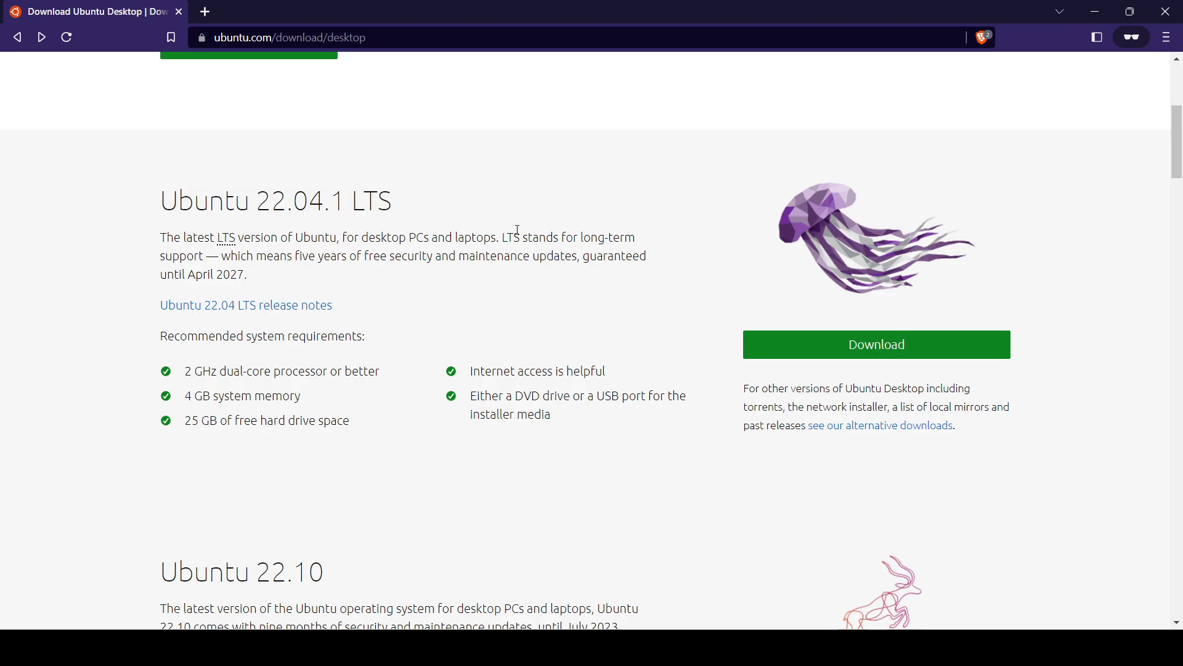
pyautogui.moveTo(447, 74)
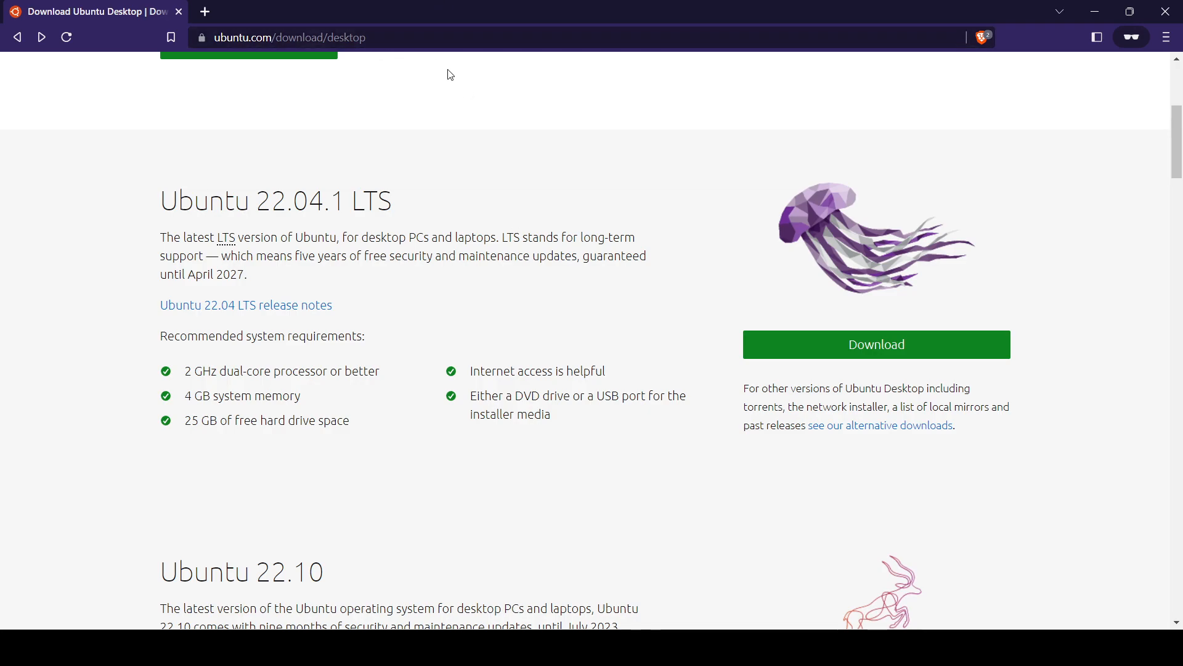
pyautogui.moveTo(568, 268)
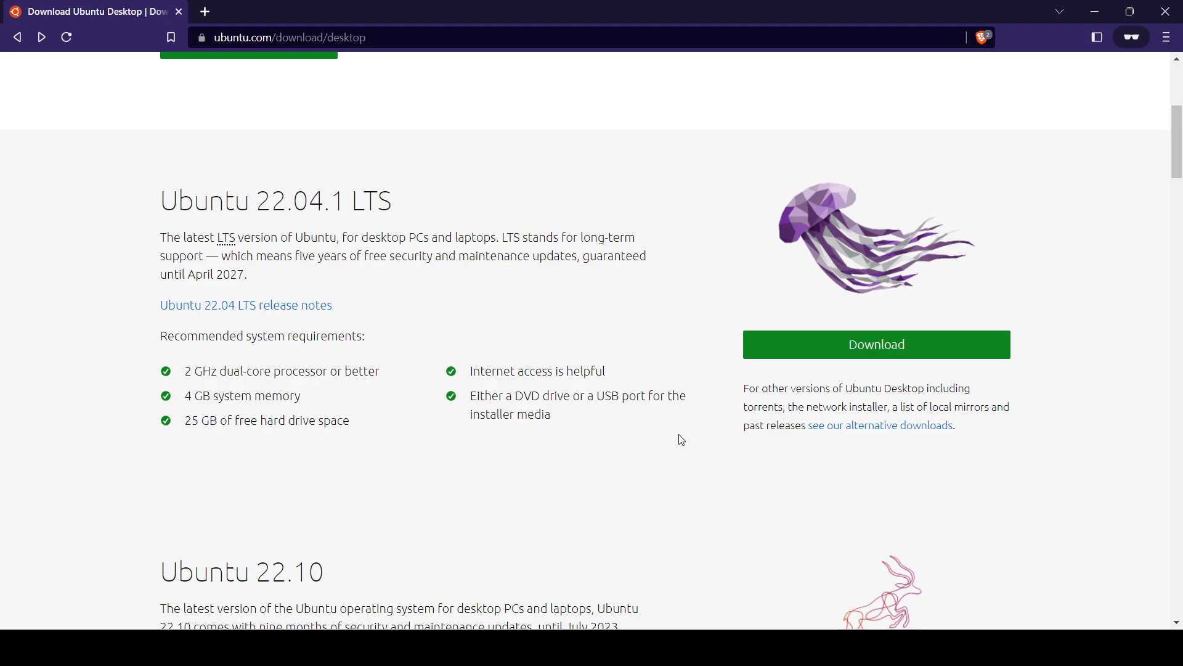
pyautogui.moveTo(783, 535)
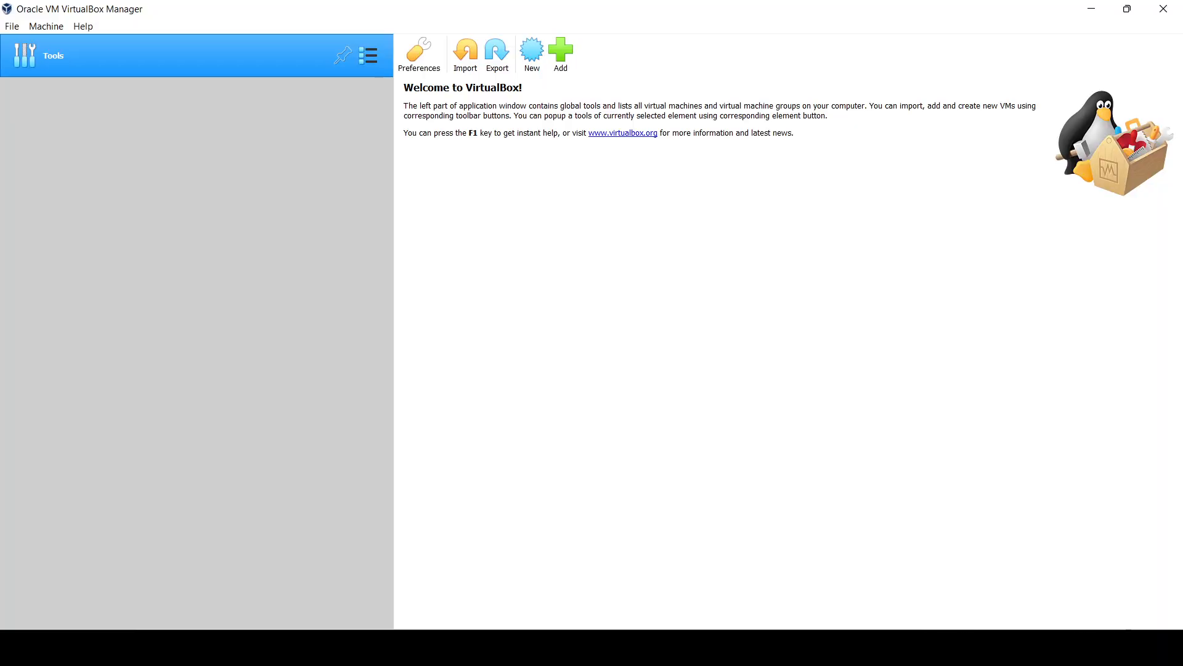
pyautogui.moveTo(532, 51)
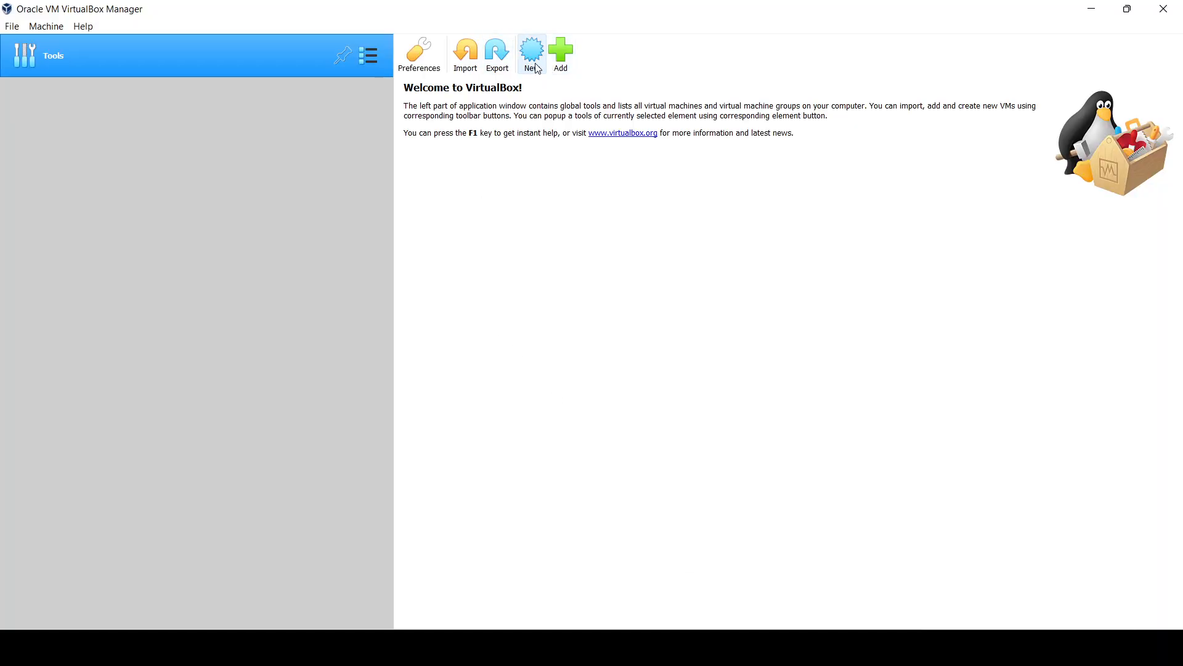
# Create a new VM named Ubuntu (Linux, Ubuntu 64-bit) and reach the 3328 MB memory step.
pyautogui.click(532, 53)
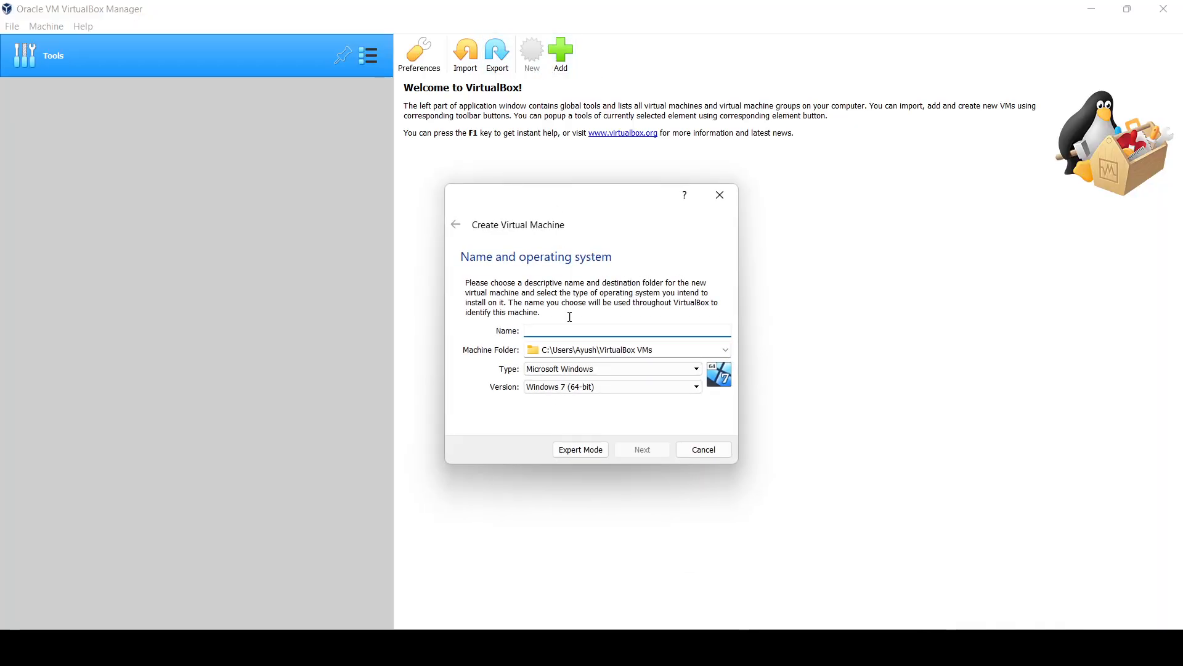
pyautogui.write('Ub')
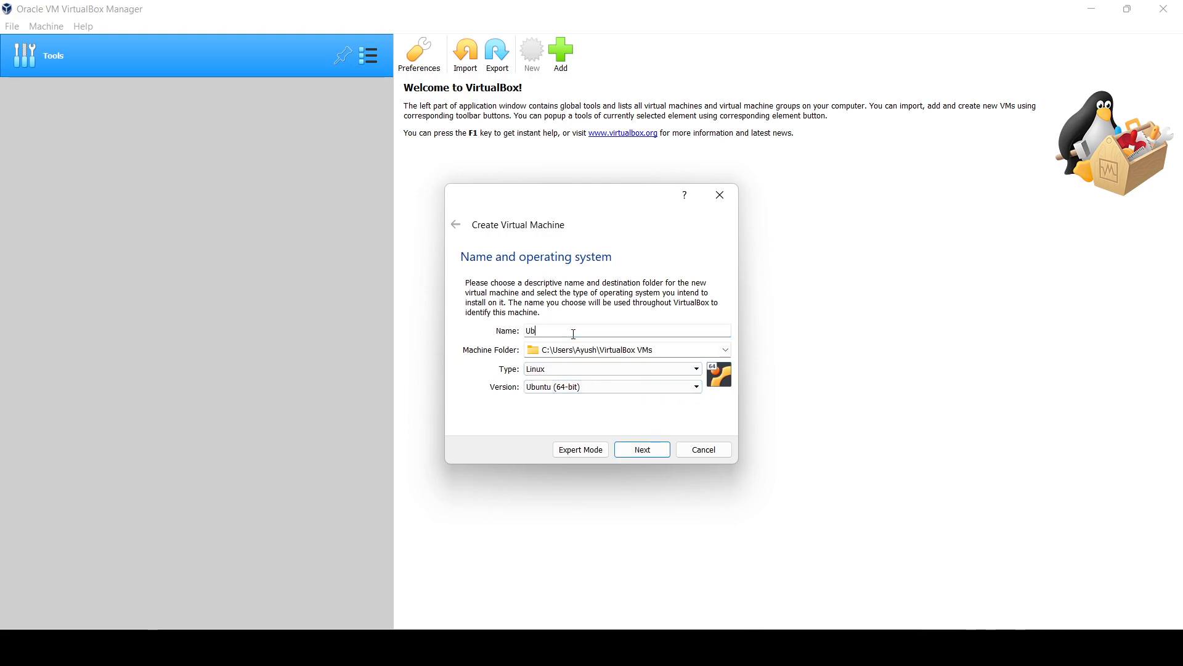
pyautogui.write('untu')
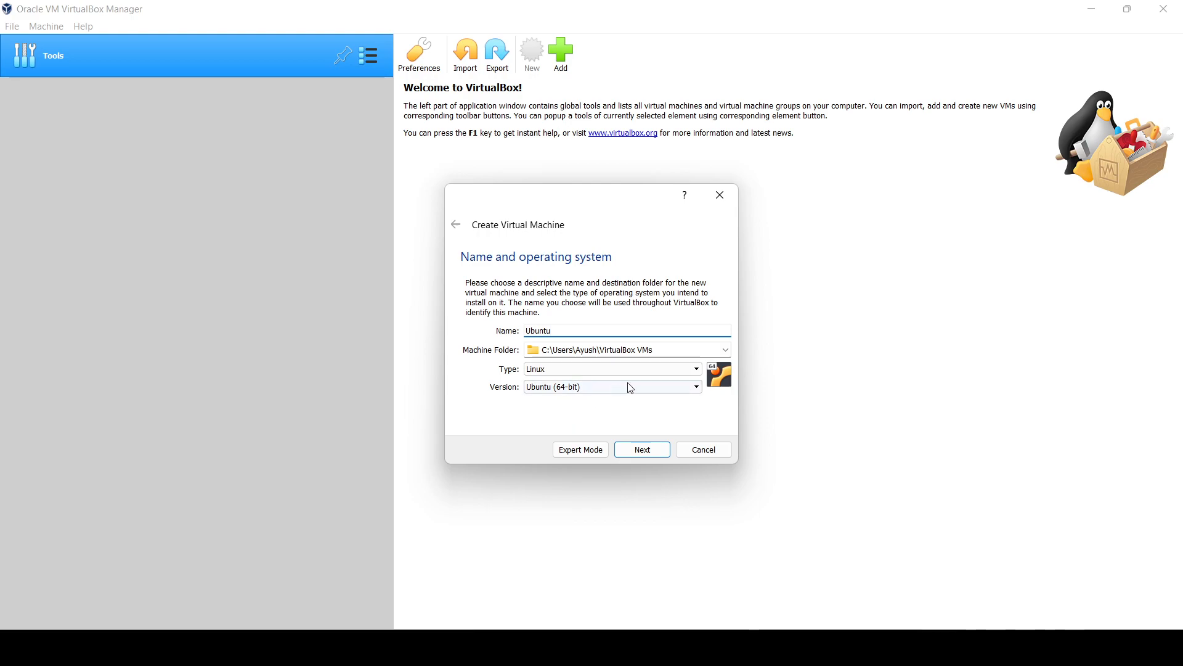
pyautogui.moveTo(789, 383)
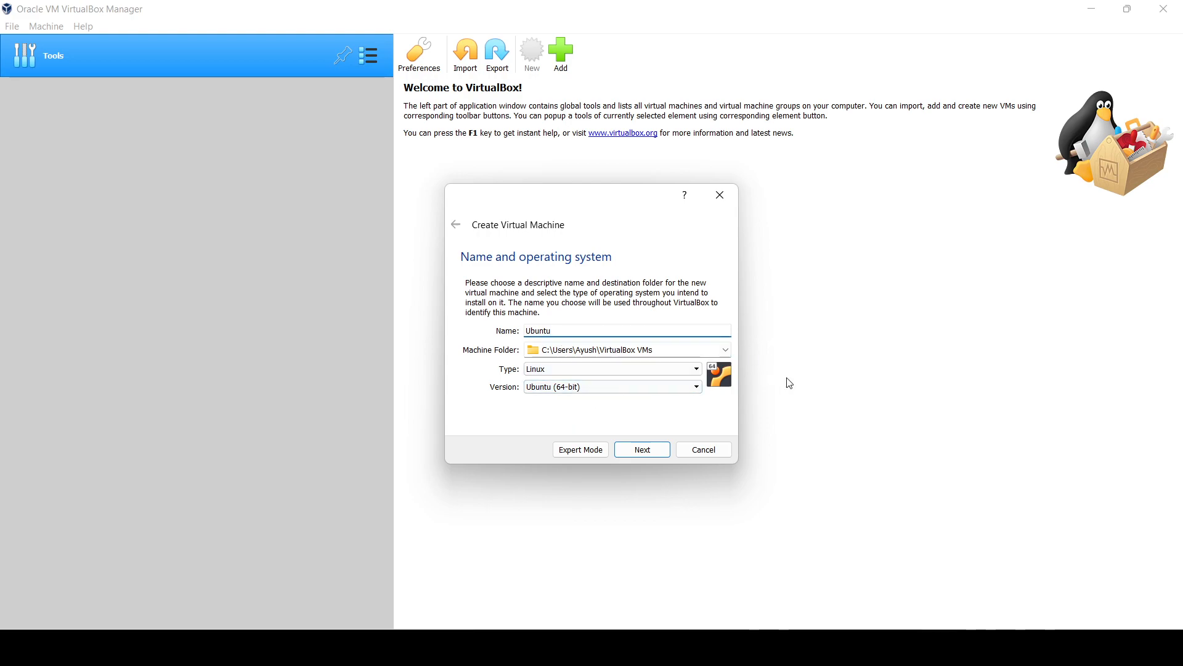
pyautogui.click(641, 450)
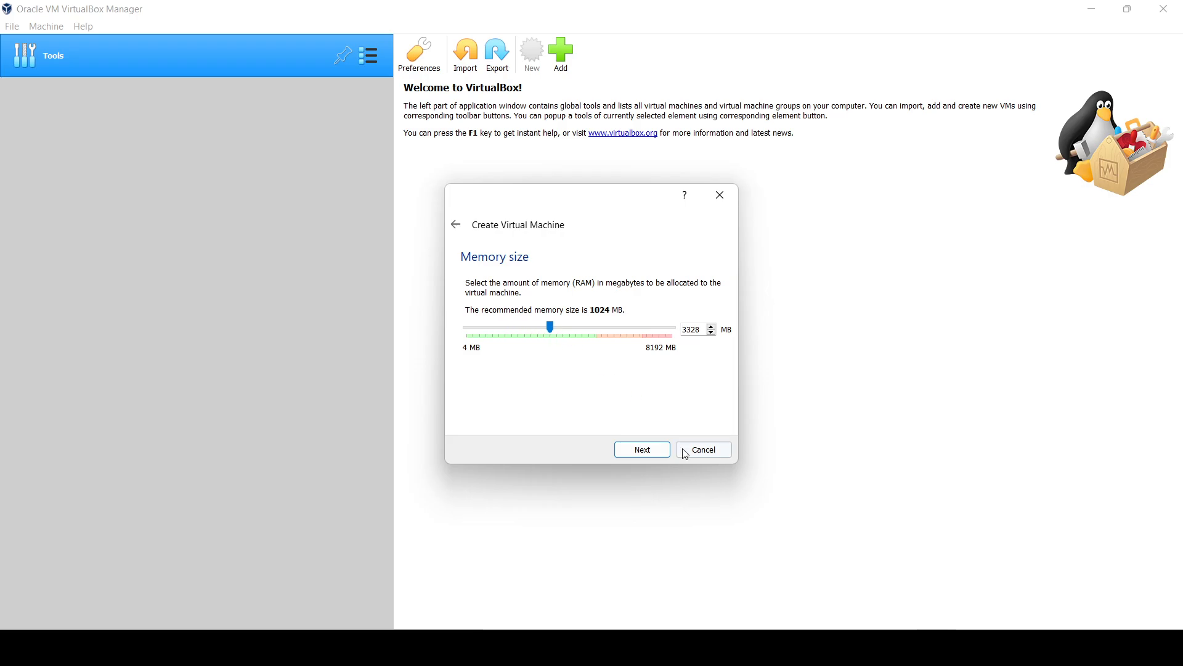
# Keep 3328 MB memory and a 10.00 GB Ubuntu.vdi VDI disk, then create the machine.
pyautogui.click(641, 449)
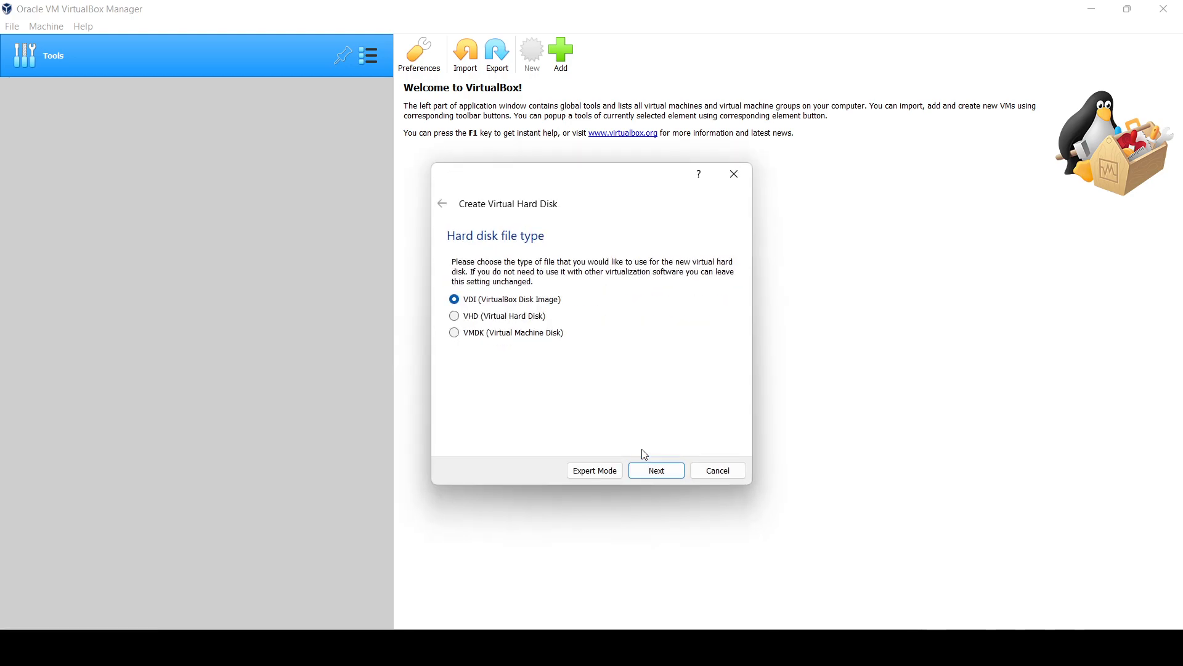
pyautogui.click(653, 469)
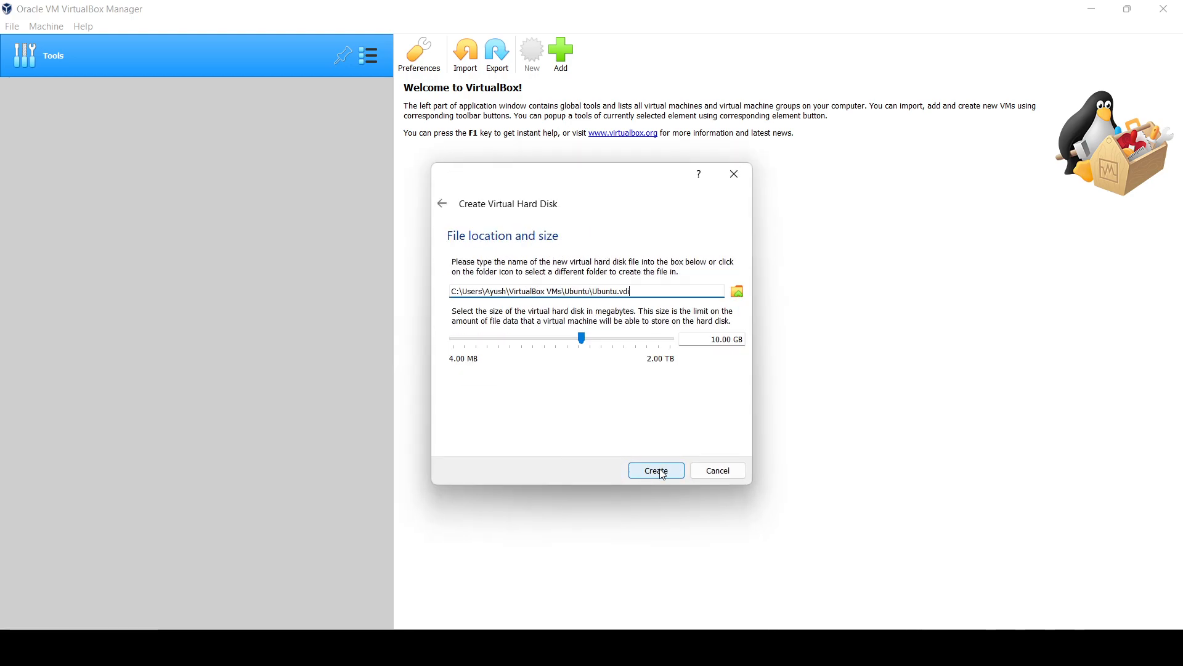
pyautogui.moveTo(631, 347)
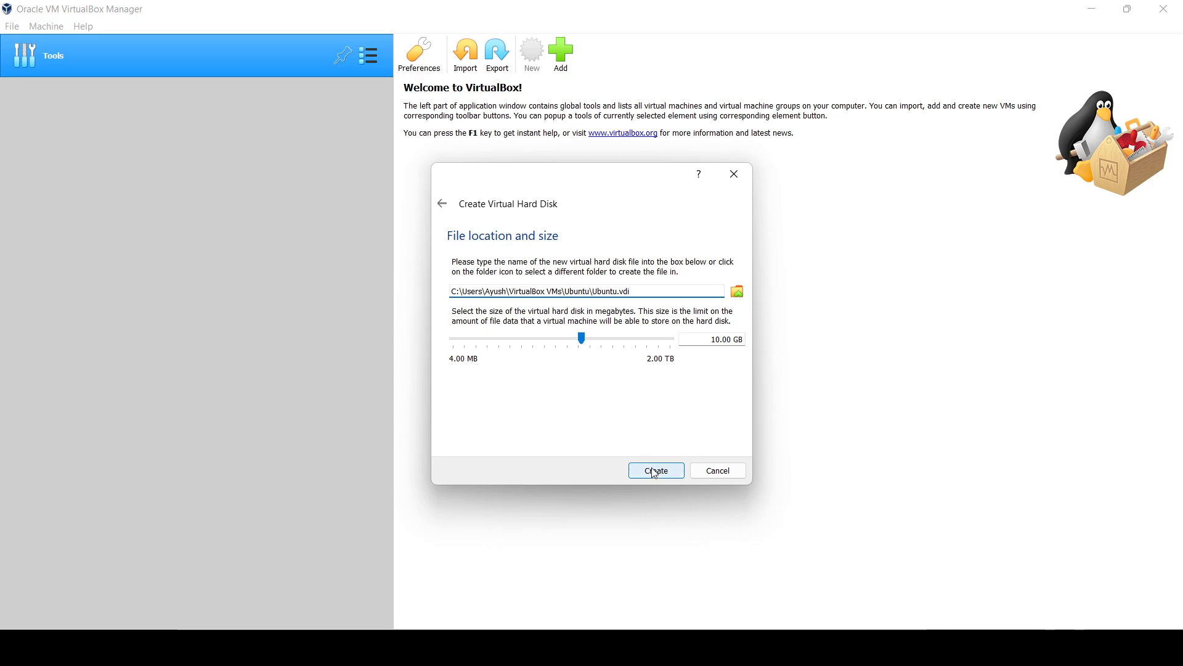
pyautogui.click(655, 471)
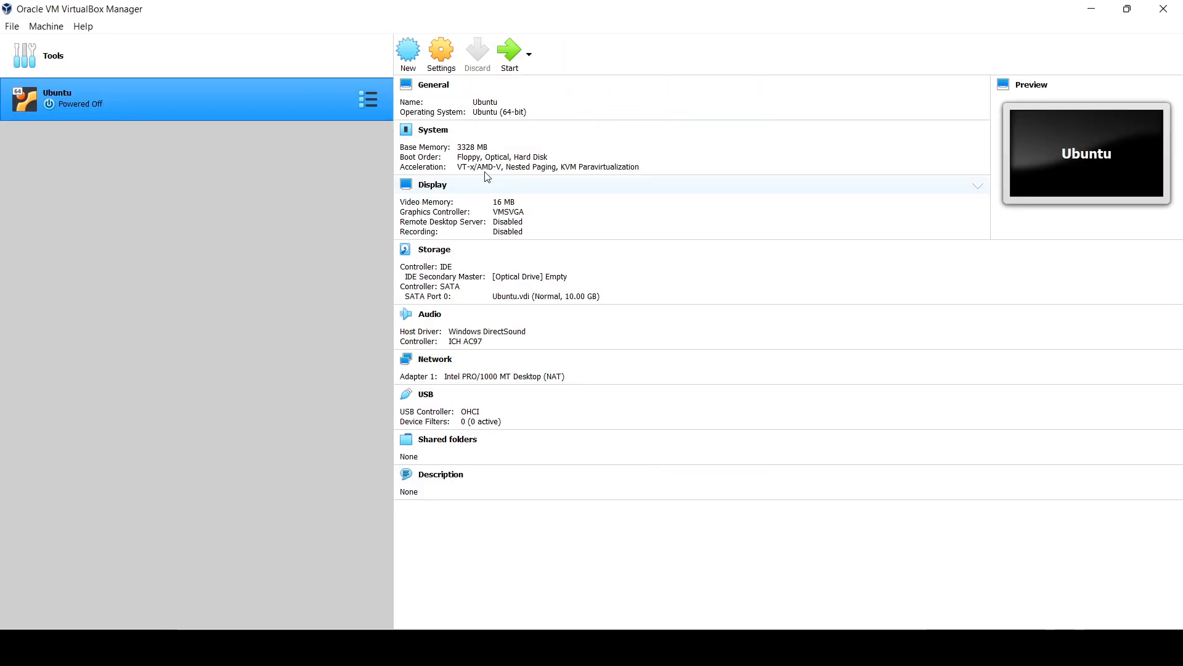
# Set video memory to 128 MB after reviewing System, Audio and Network, and save.
pyautogui.click(441, 53)
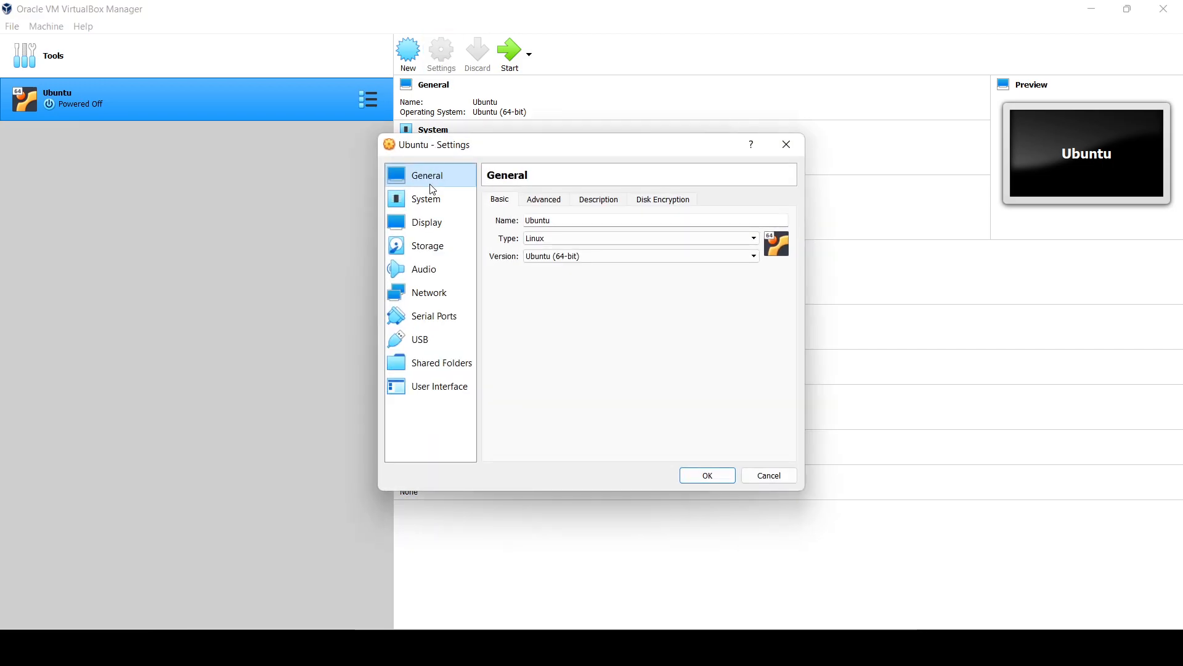
pyautogui.click(424, 199)
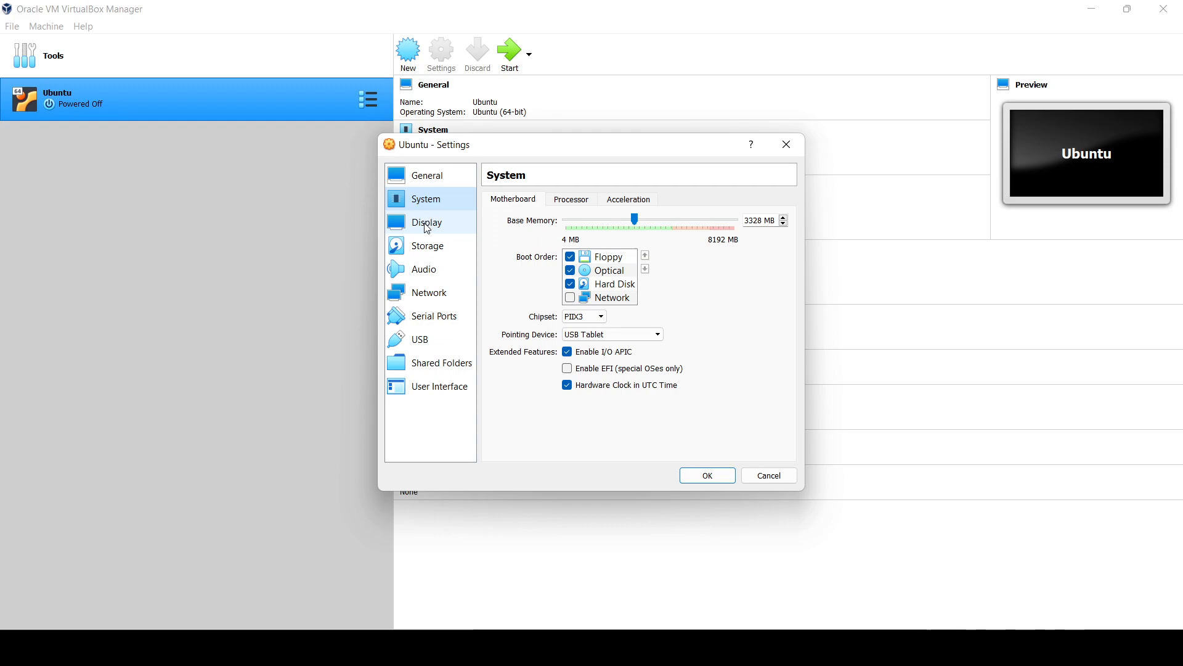
pyautogui.click(426, 221)
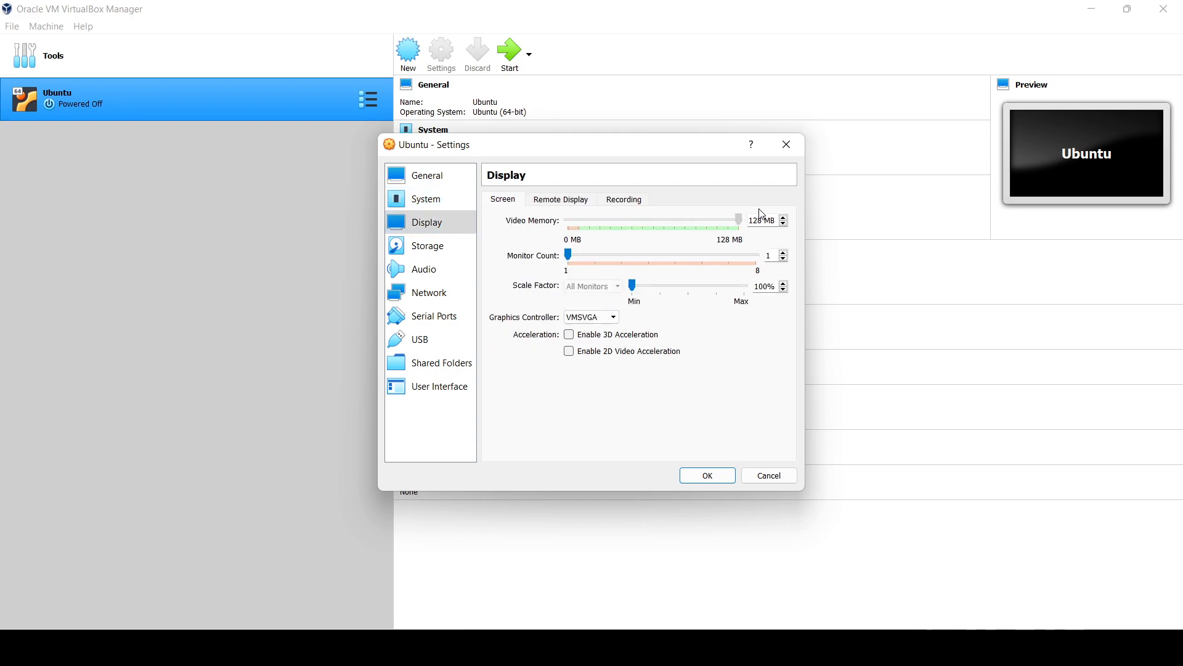
pyautogui.click(425, 269)
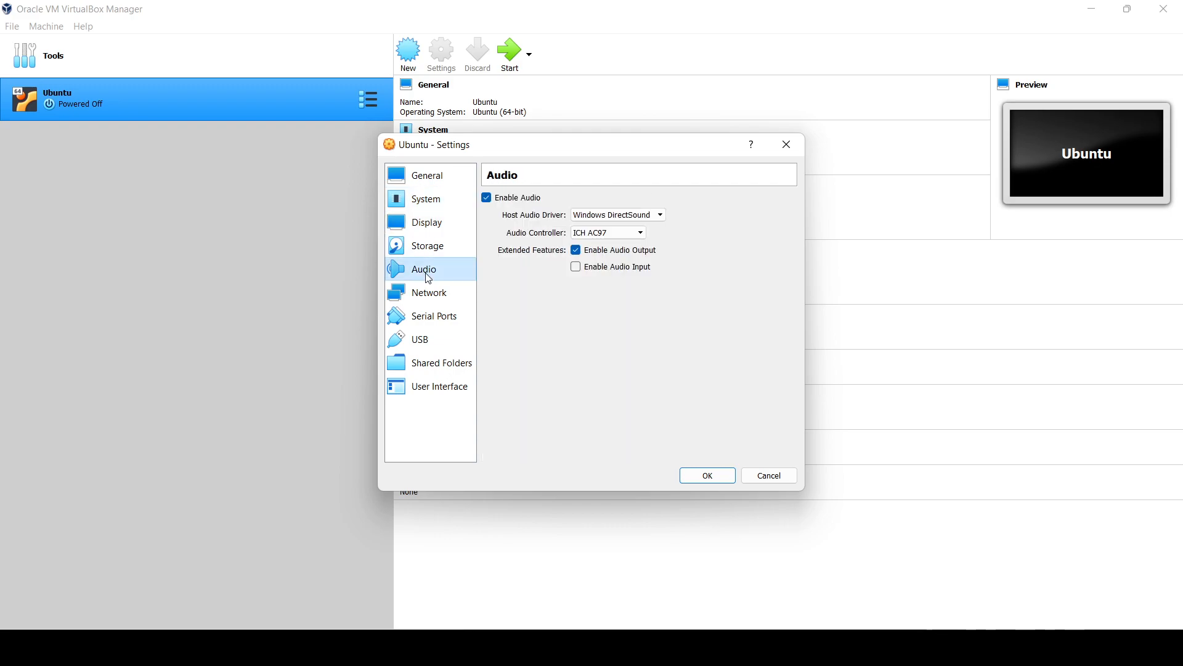
pyautogui.click(429, 293)
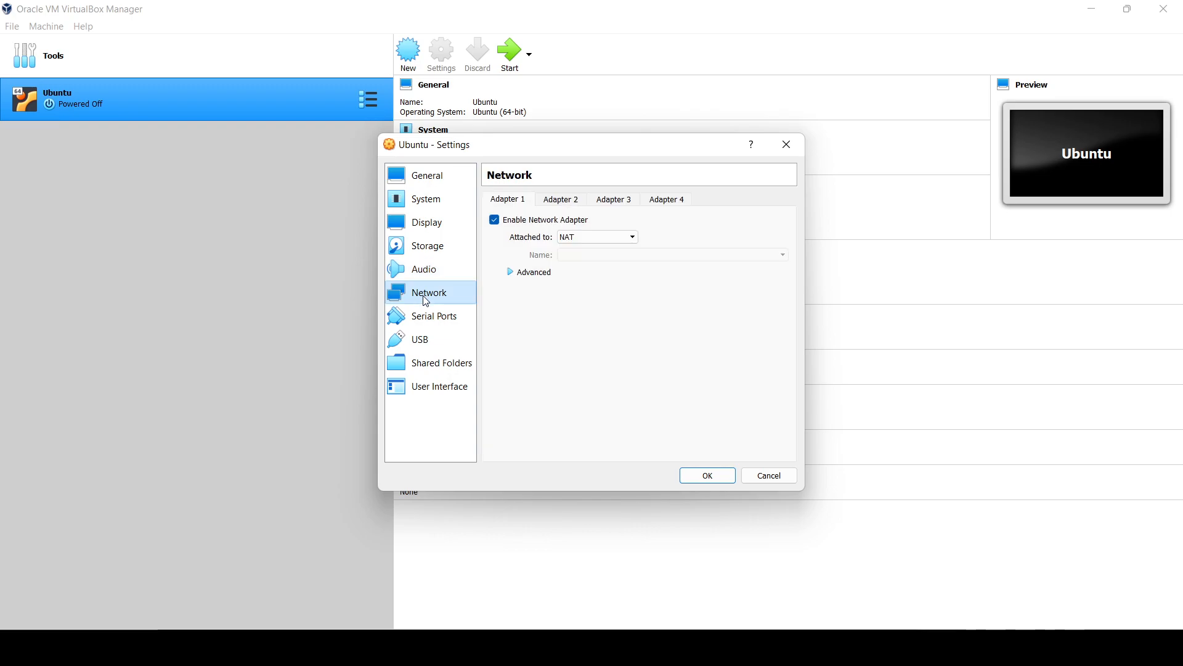
pyautogui.click(427, 245)
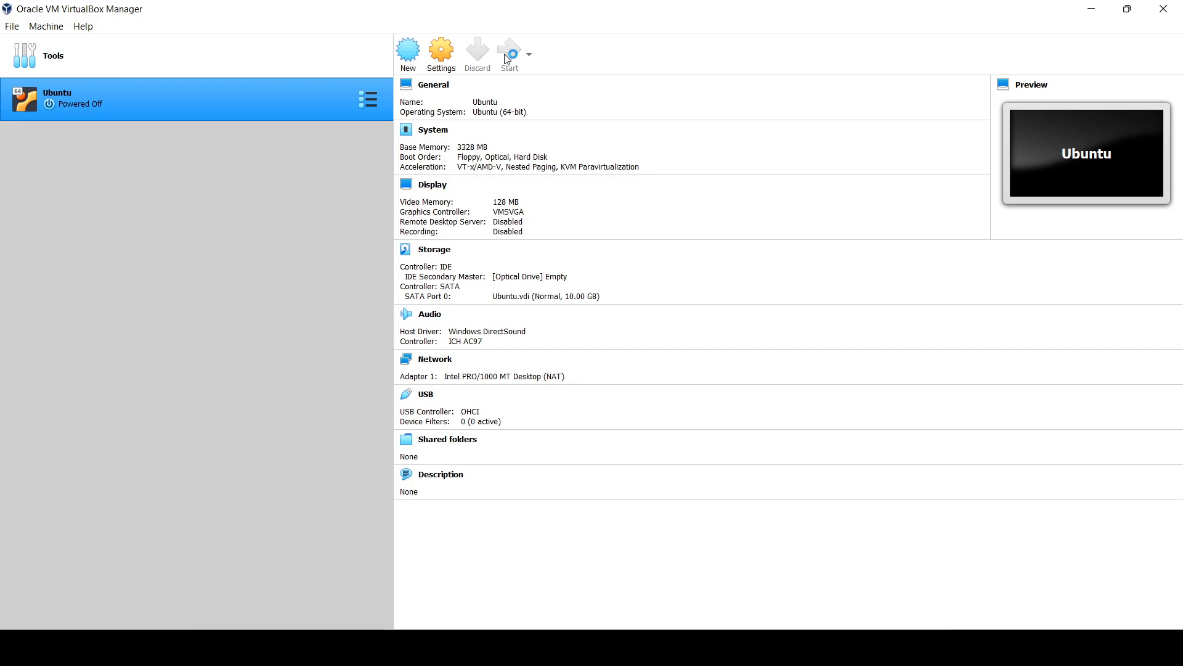
# Start the Ubuntu VM with ubuntu-22.04.1-desktop-amd64.iso as the start-up disk.
pyautogui.click(508, 49)
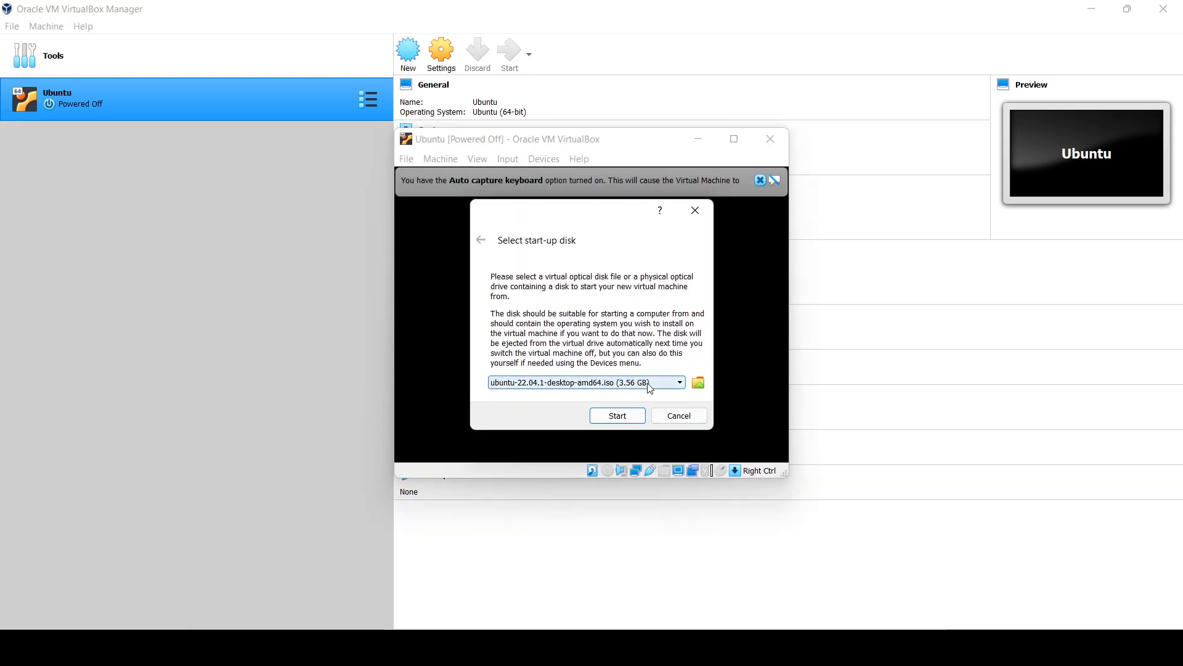
pyautogui.click(677, 382)
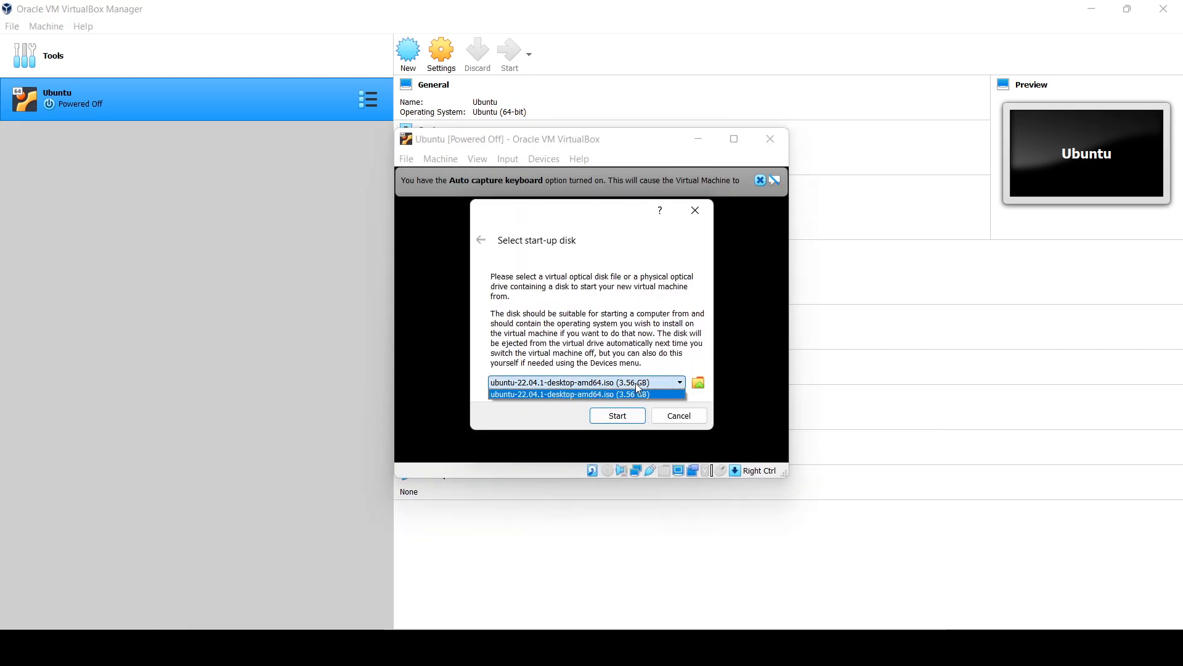
pyautogui.click(581, 394)
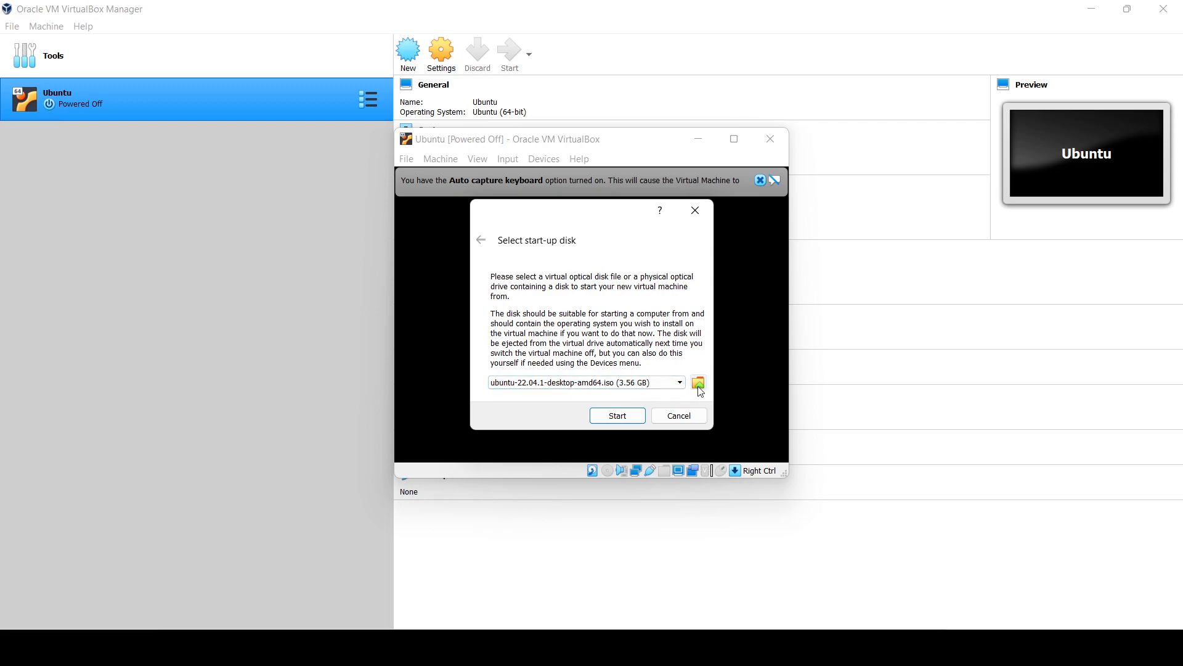
pyautogui.moveTo(697, 382)
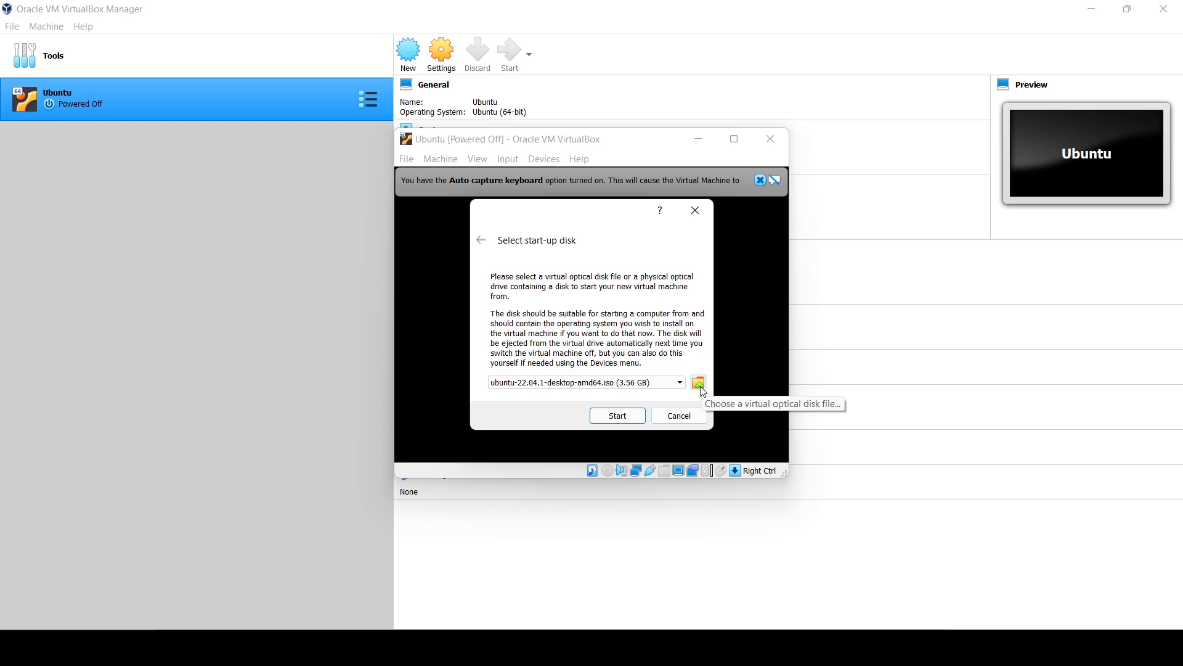
pyautogui.moveTo(697, 382)
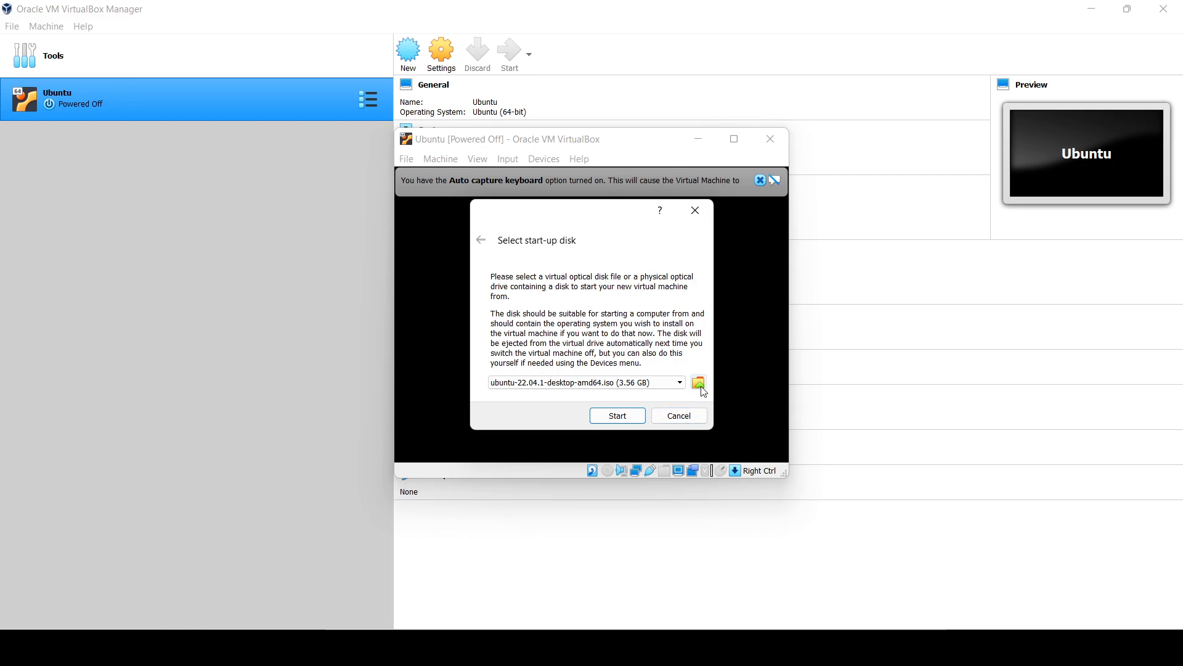
pyautogui.moveTo(616, 416)
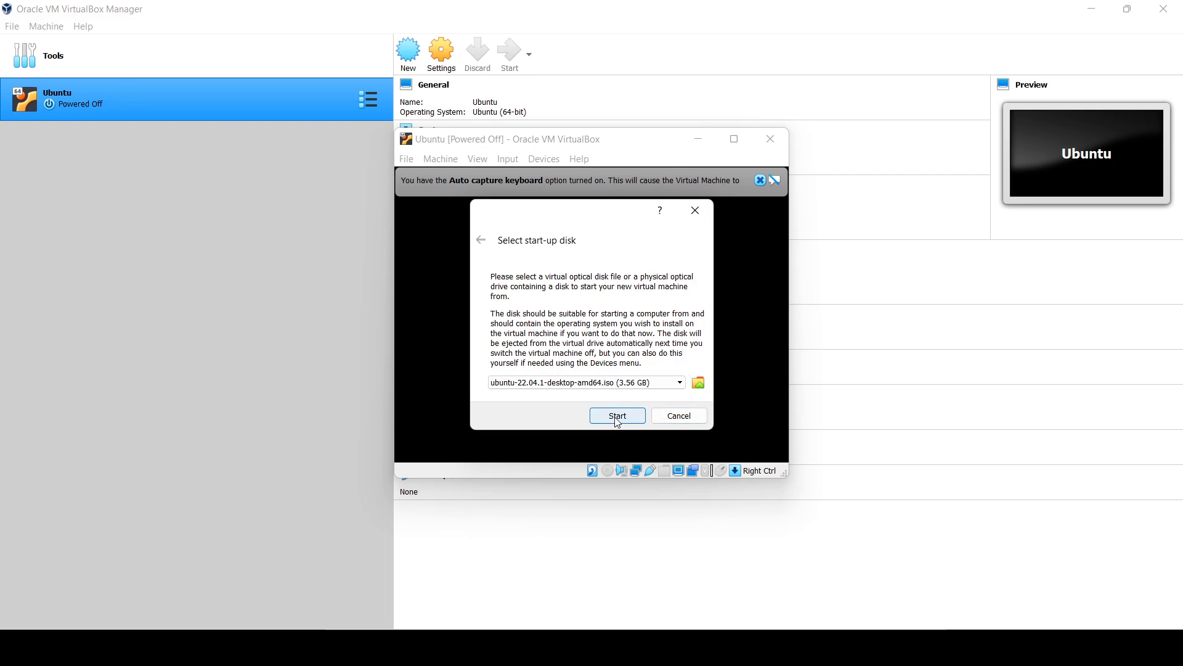
pyautogui.click(617, 416)
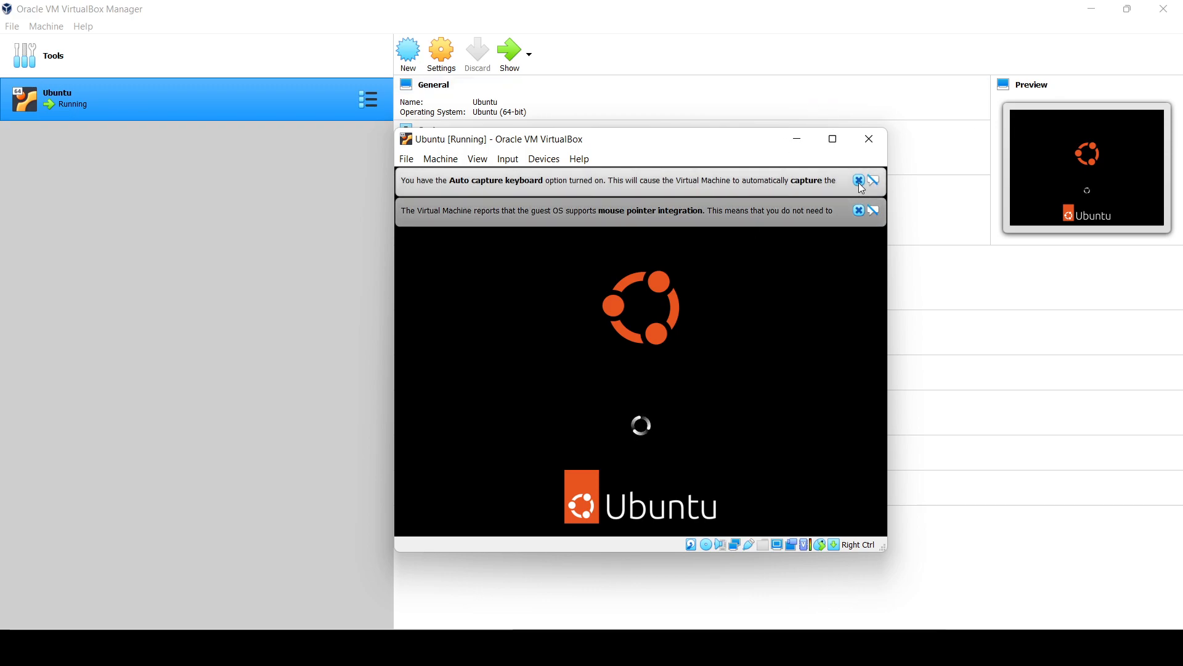
# Dismiss the keyboard auto-capture notice and maximize the running Ubuntu VM window.
pyautogui.click(858, 181)
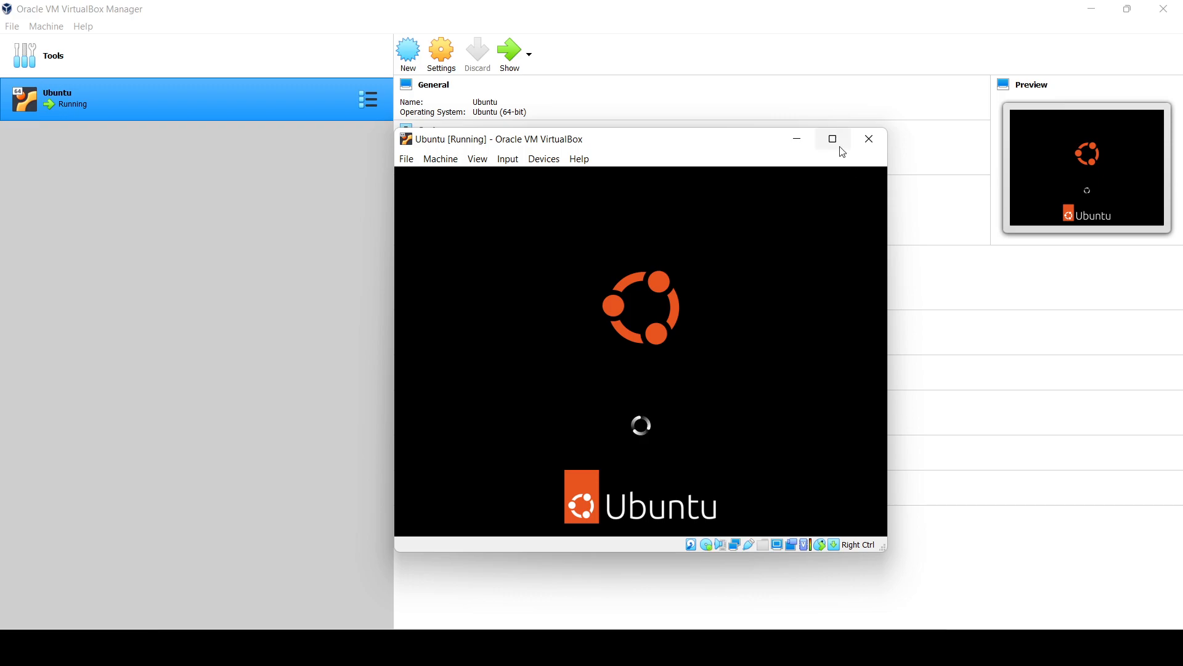
pyautogui.click(831, 139)
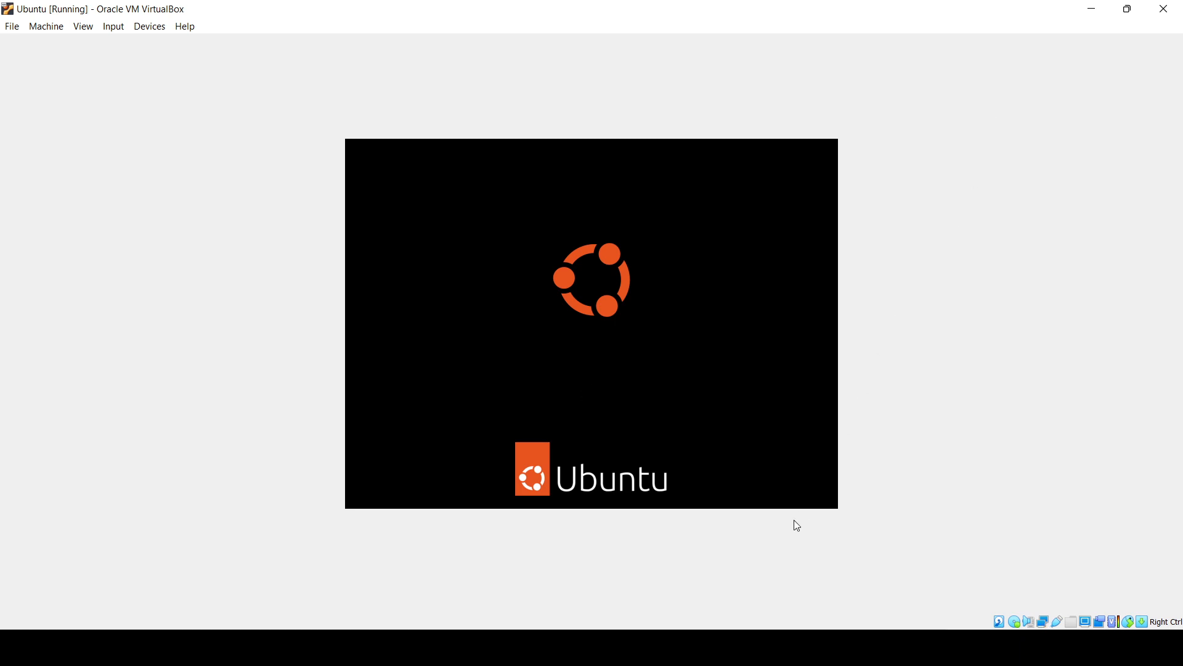
pyautogui.moveTo(1071, 365)
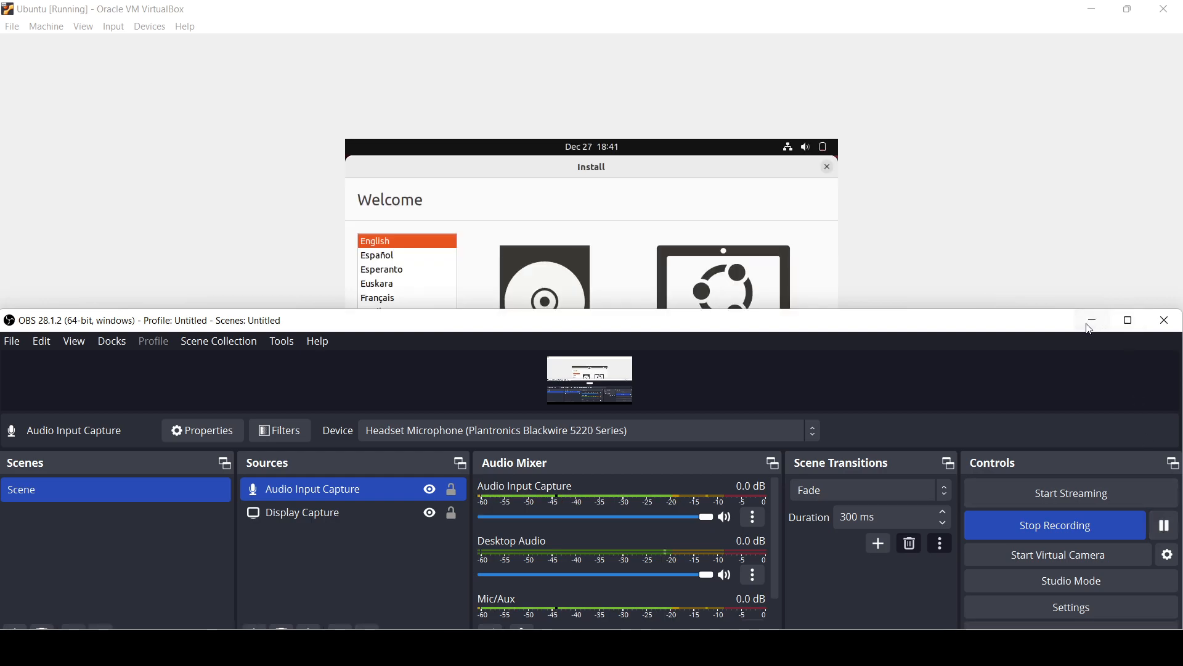
# Choose English, start Install Ubuntu, and accept the English (US) keyboard and normal installation.
pyautogui.click(1090, 320)
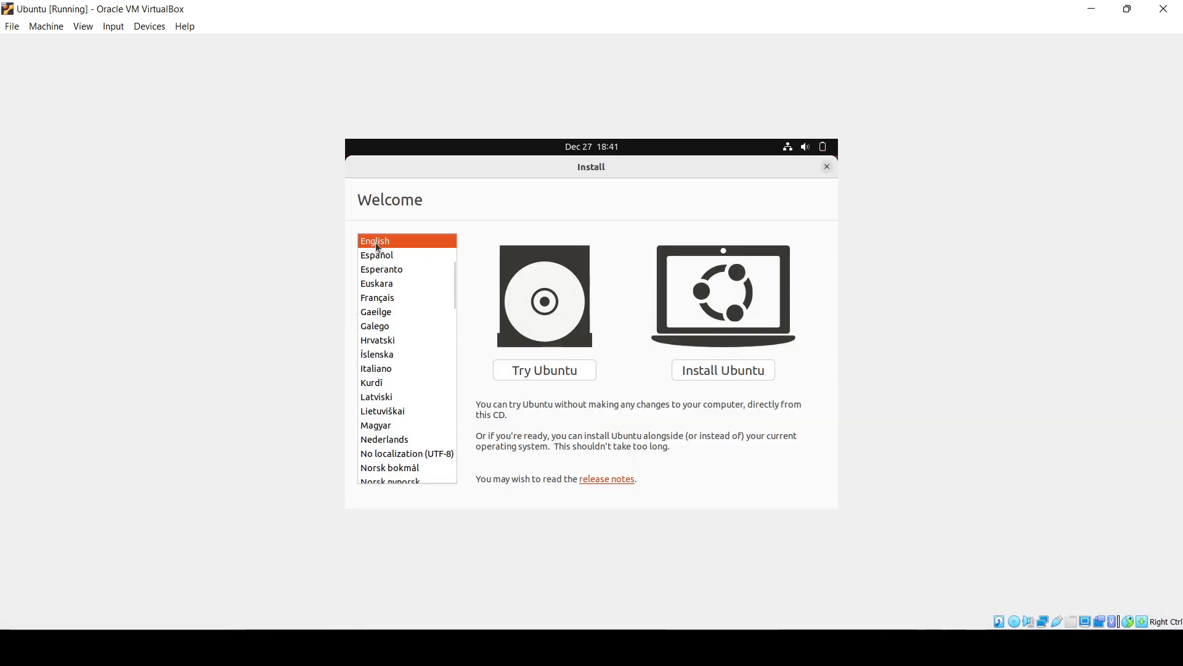
pyautogui.moveTo(722, 370)
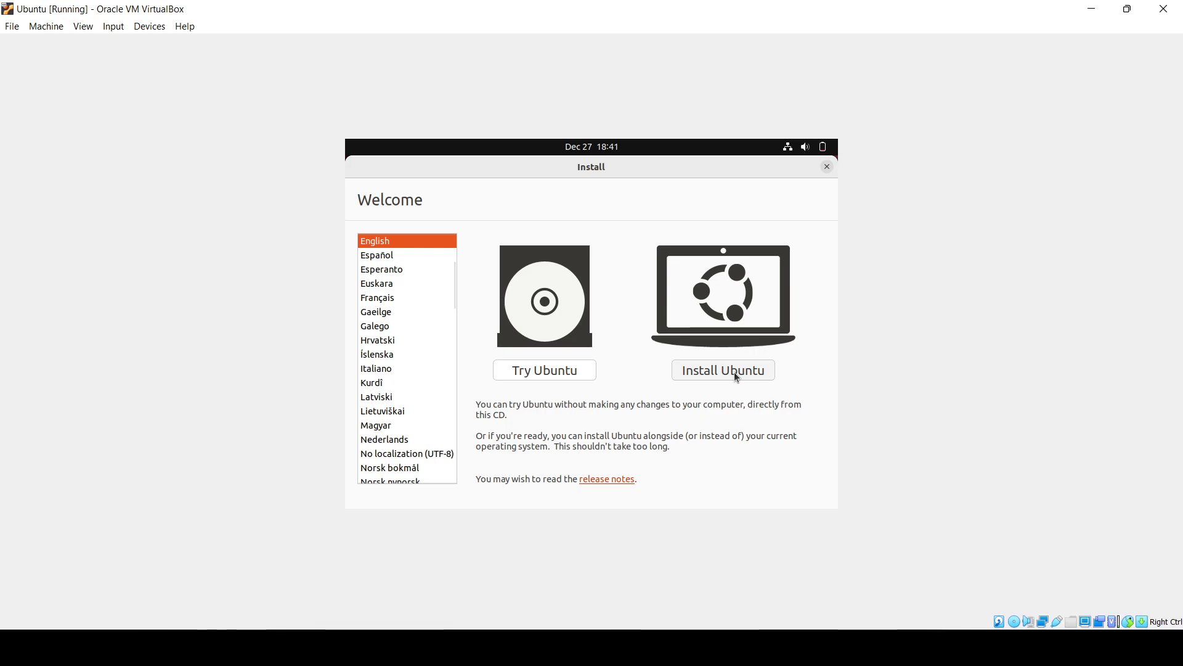
pyautogui.click(721, 370)
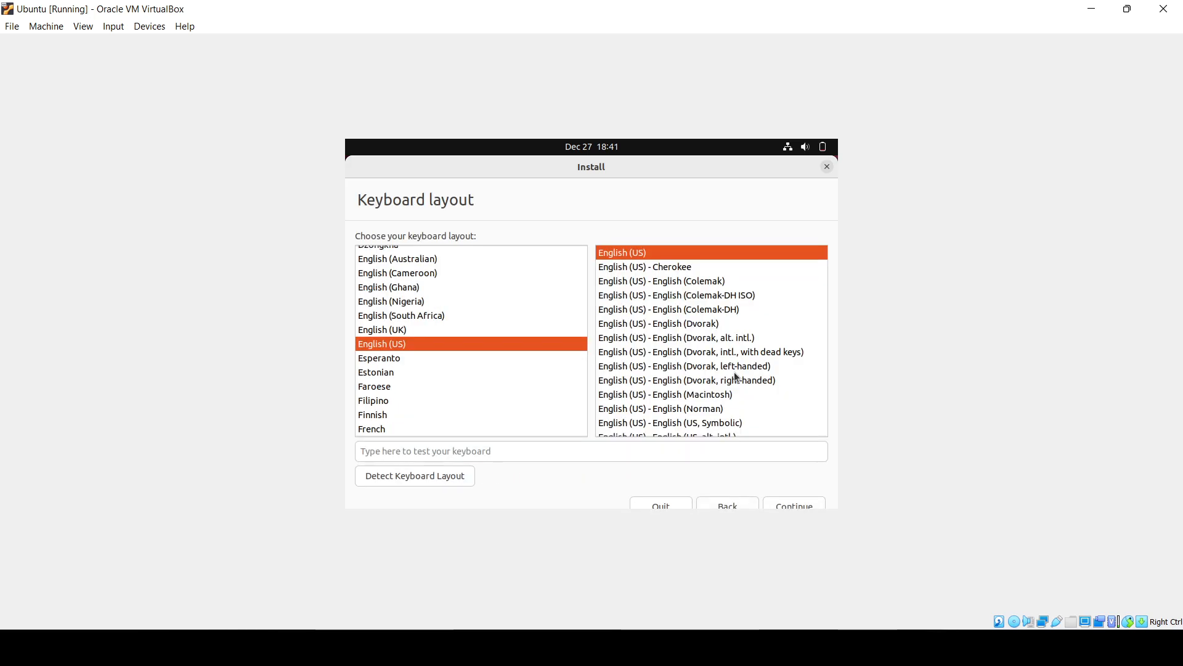
pyautogui.moveTo(817, 538)
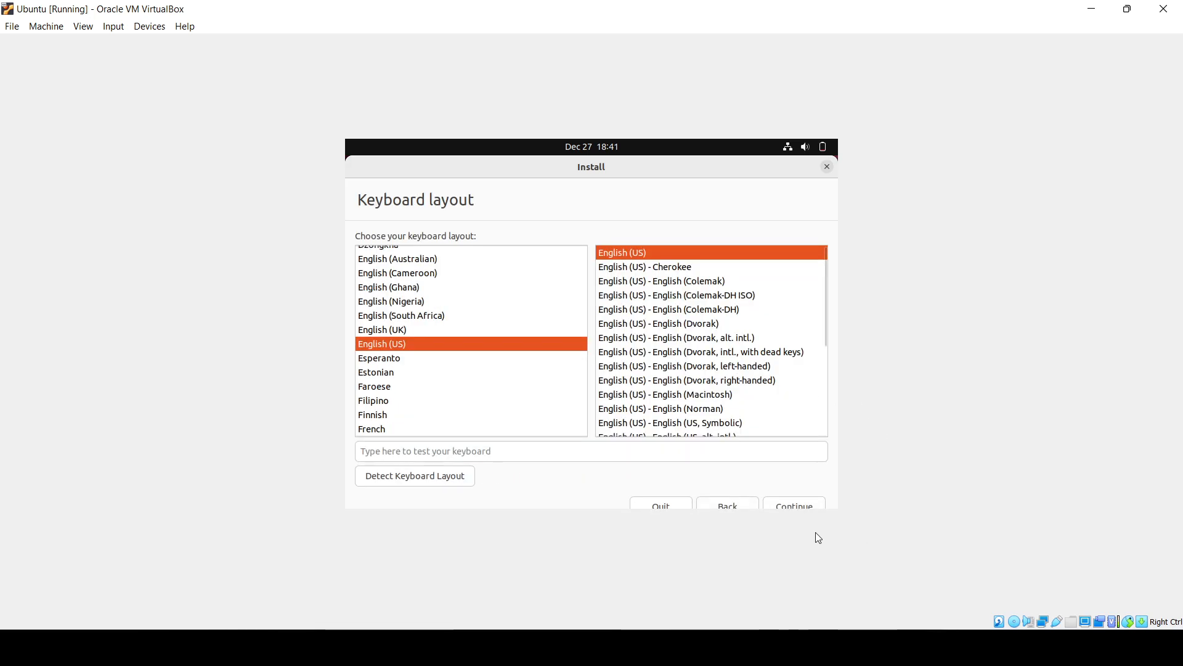
pyautogui.click(793, 506)
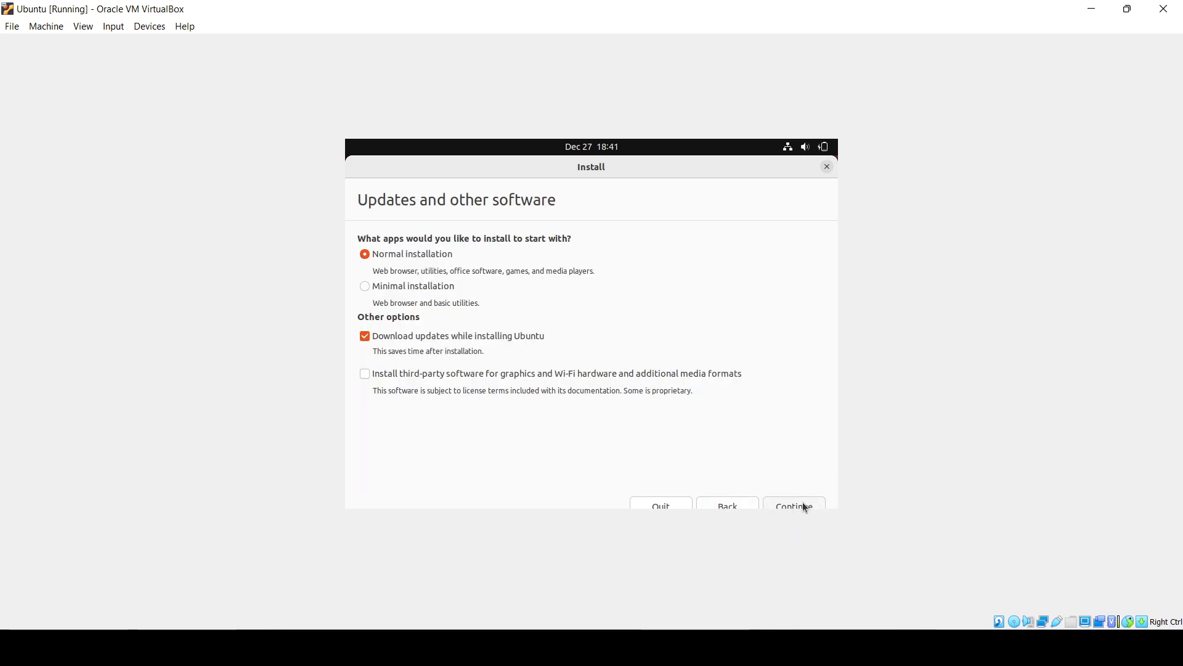
pyautogui.click(794, 505)
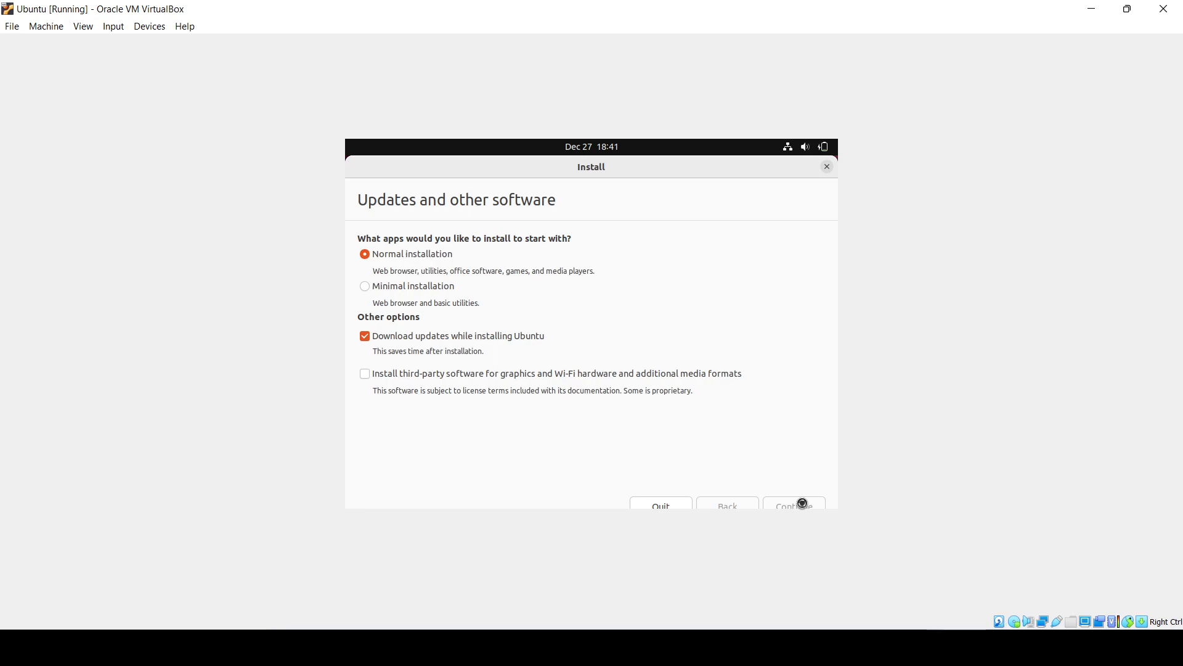
# Choose Erase disk and install Ubuntu, and confirm writing the partition changes.
pyautogui.click(793, 505)
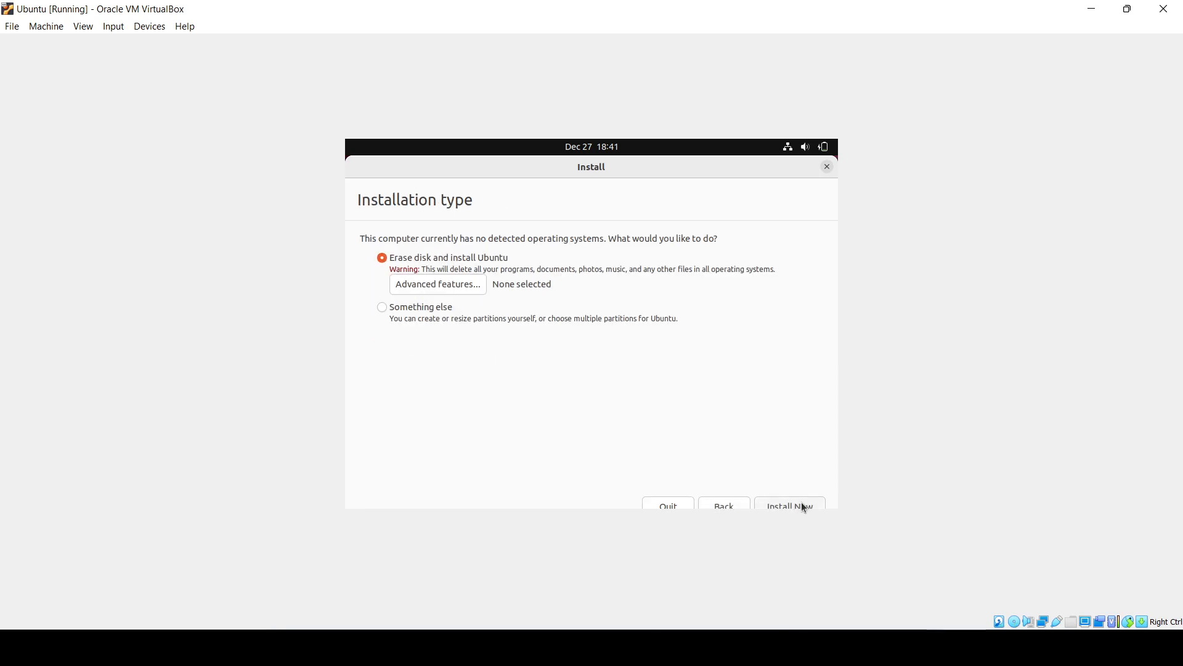
pyautogui.click(790, 506)
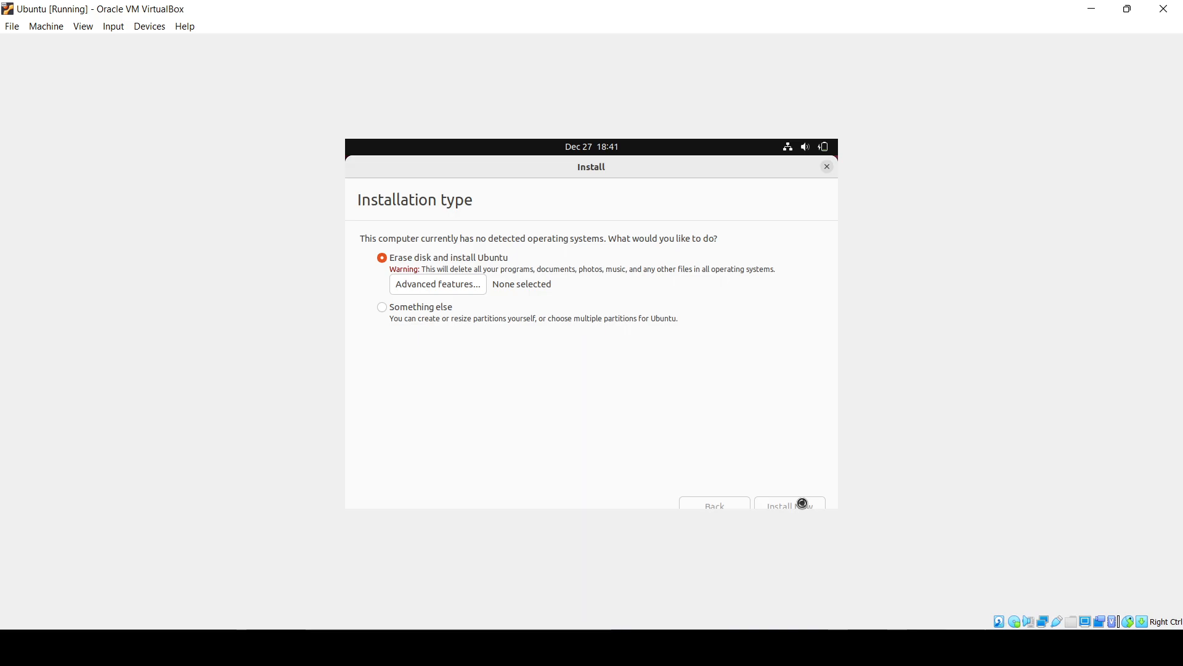
pyautogui.click(789, 505)
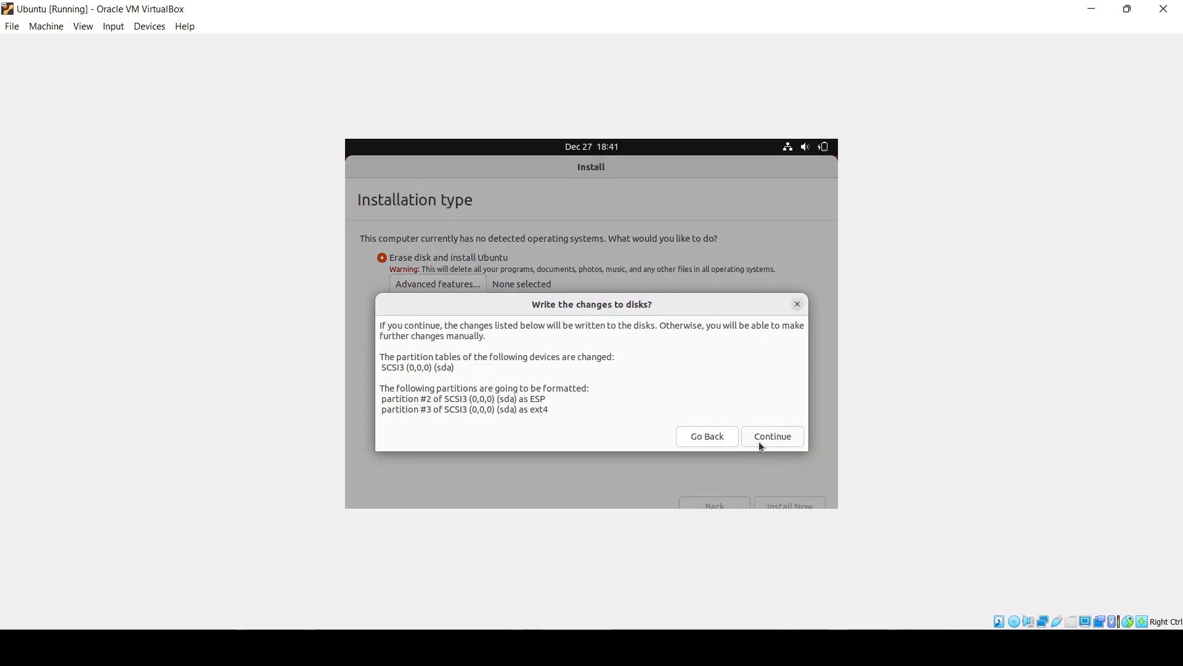
pyautogui.click(771, 436)
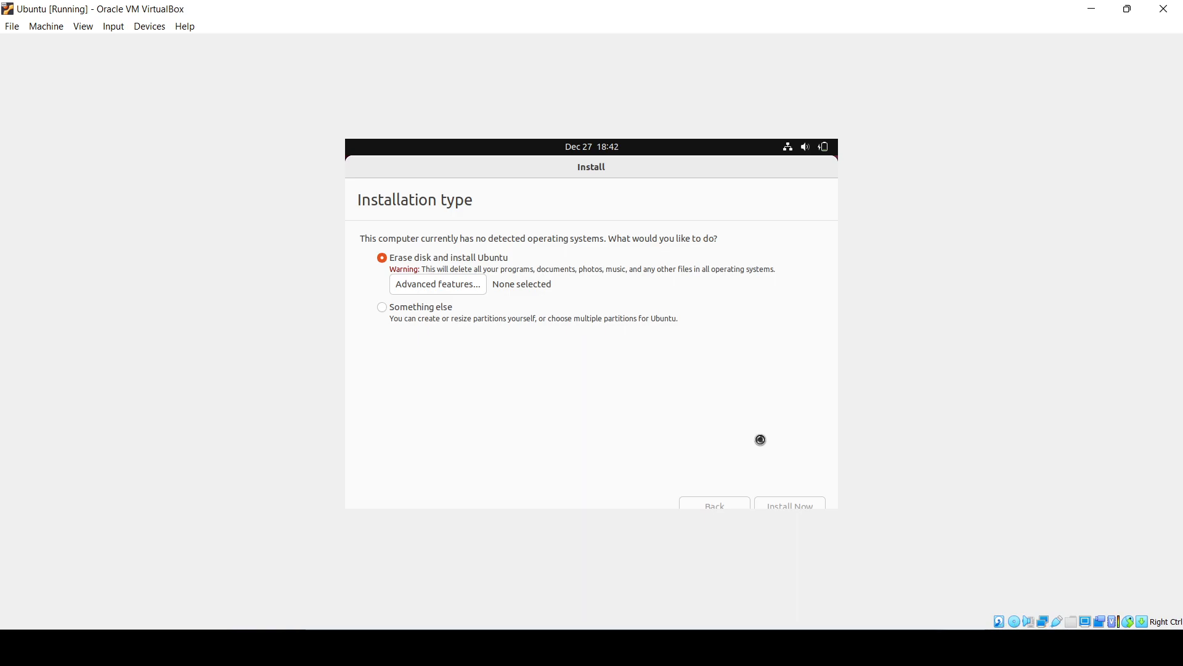
# Accept Kolkata as the time zone.
pyautogui.click(788, 504)
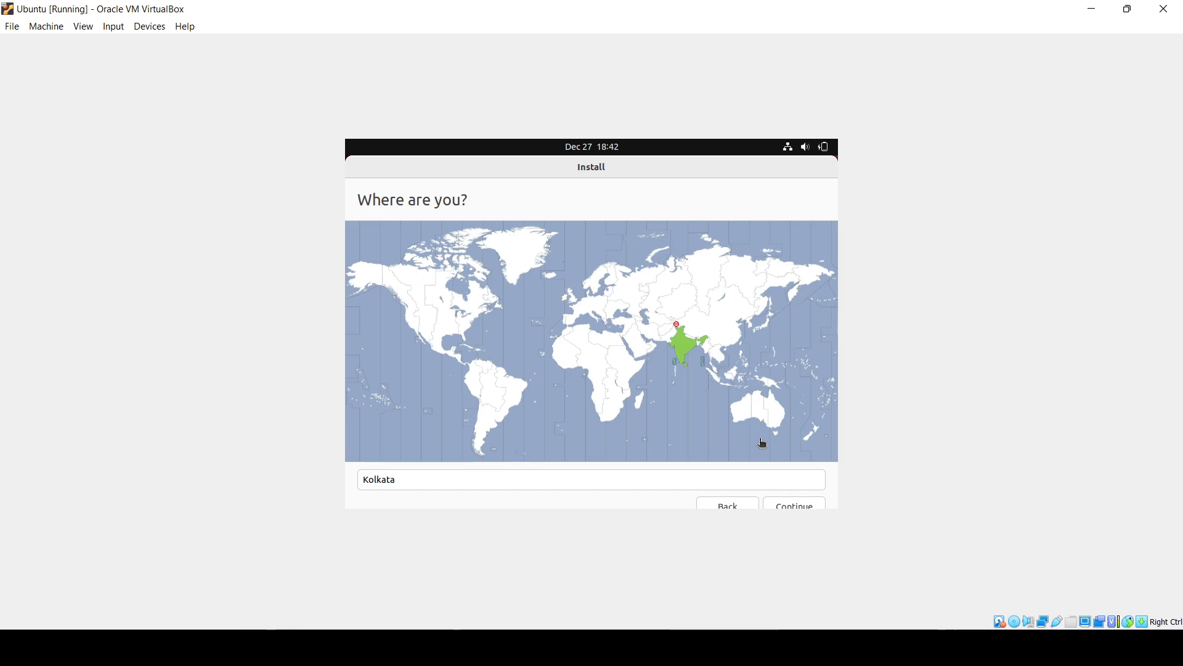
pyautogui.moveTo(740, 421)
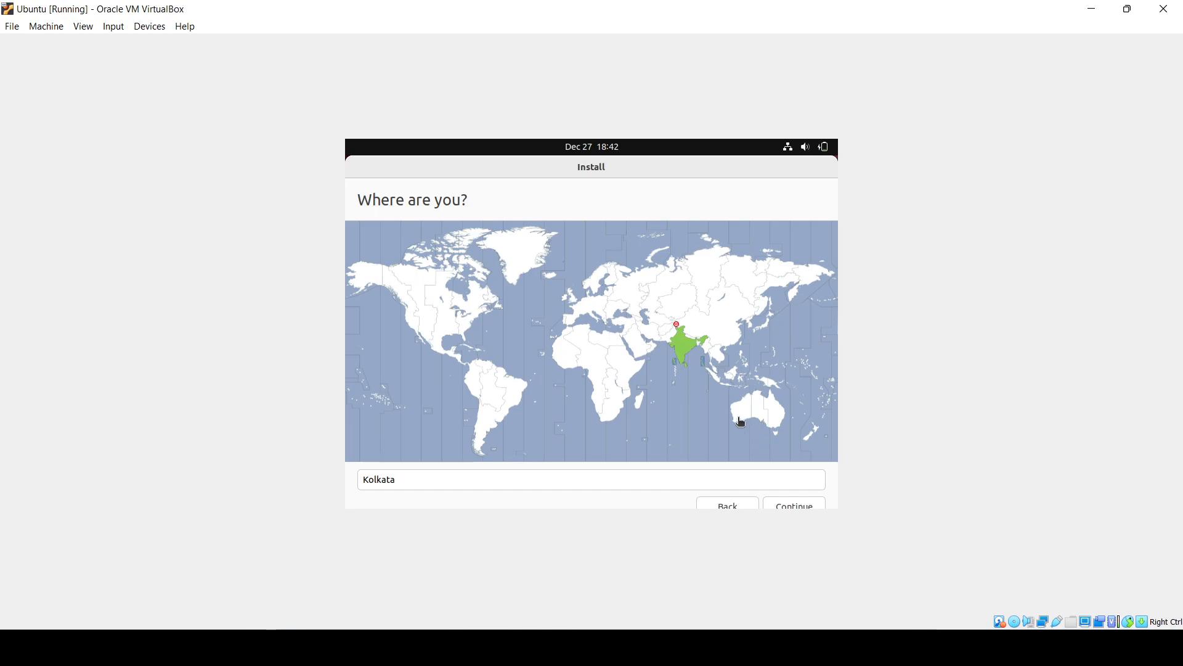
pyautogui.click(792, 504)
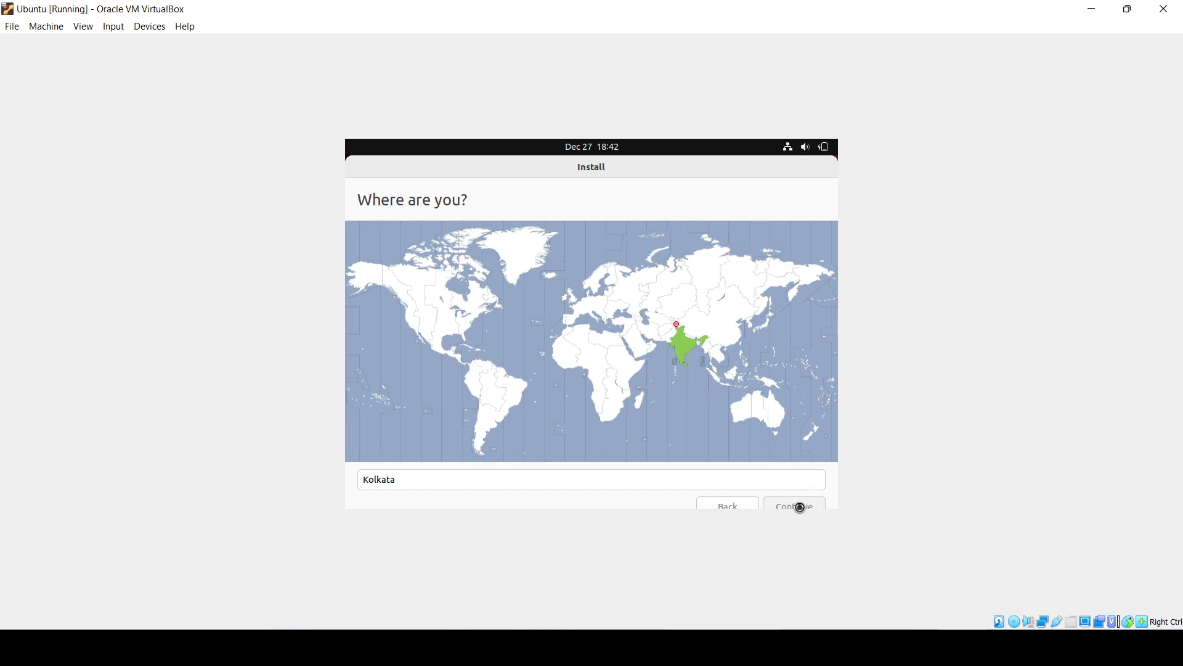
pyautogui.click(793, 505)
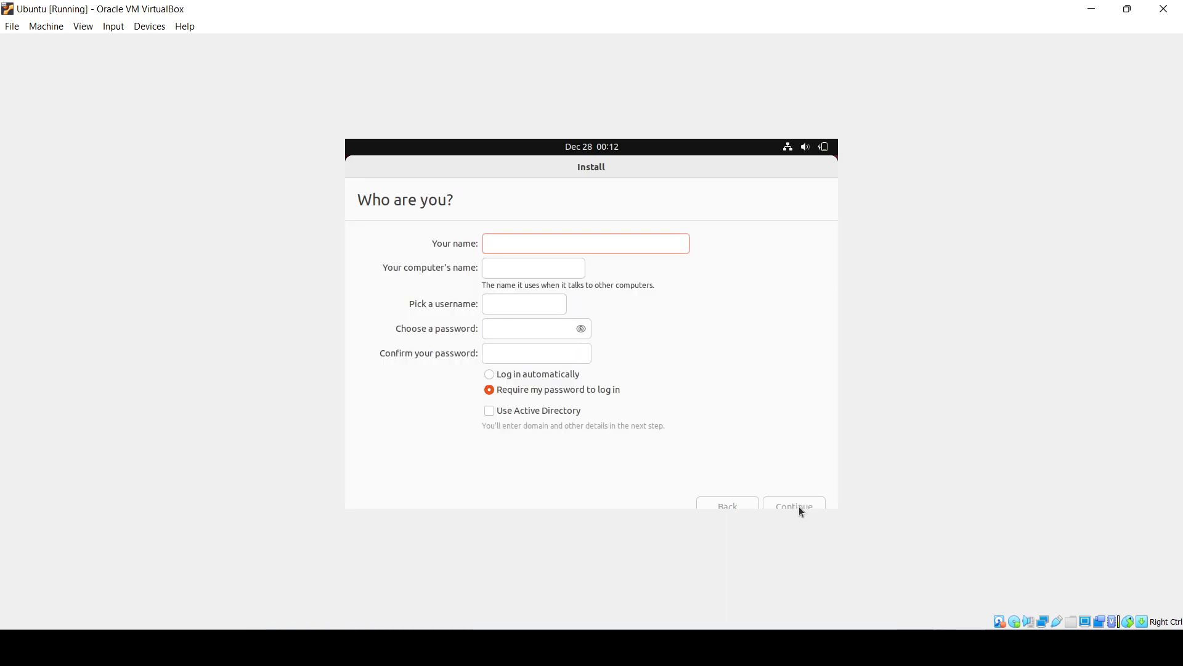
# Create user ayush on ayush-VirtualBox with a confirmed password and start copying files.
pyautogui.write('ayush')
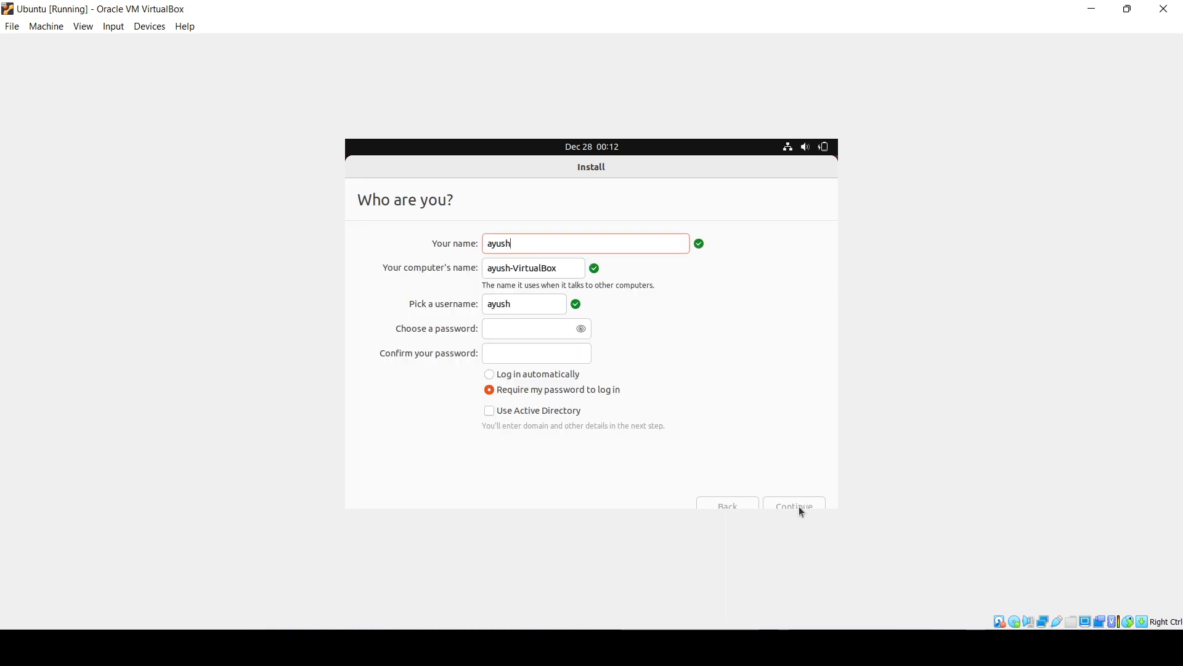
pyautogui.click(536, 328)
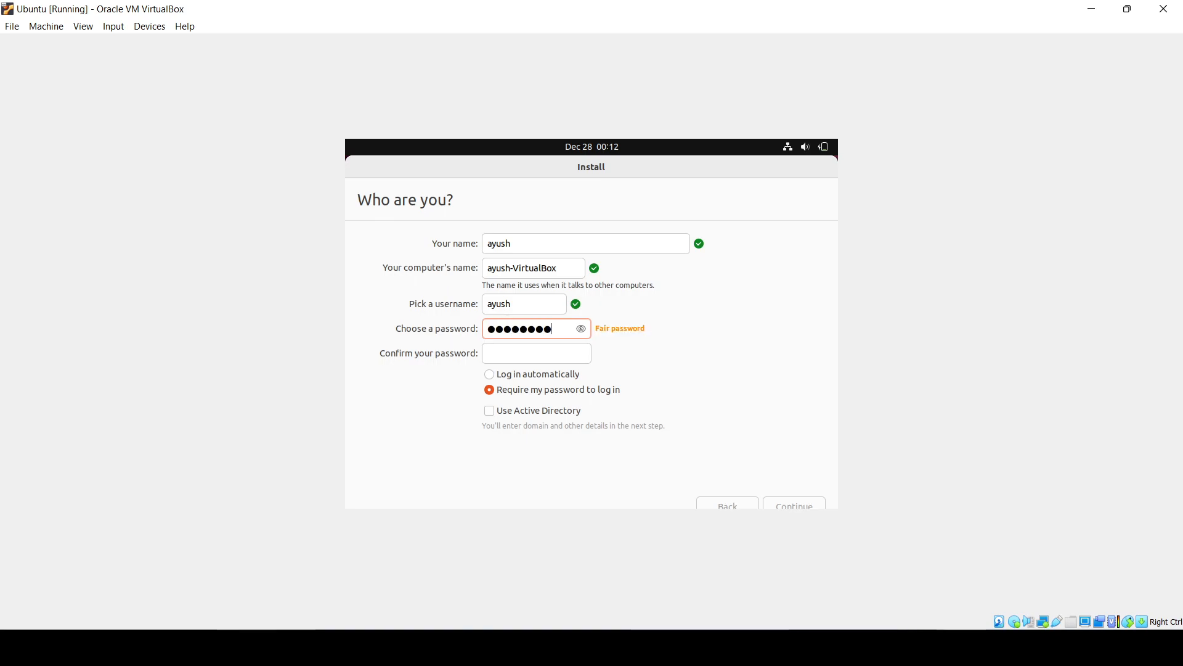
pyautogui.click(536, 352)
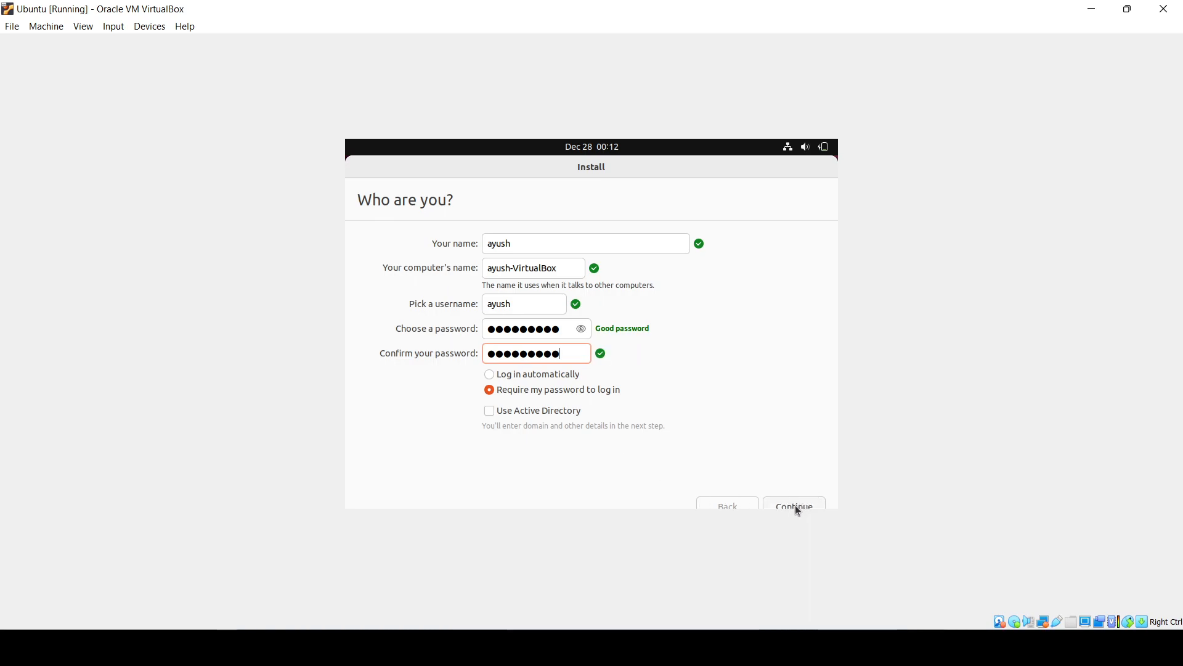
pyautogui.click(793, 505)
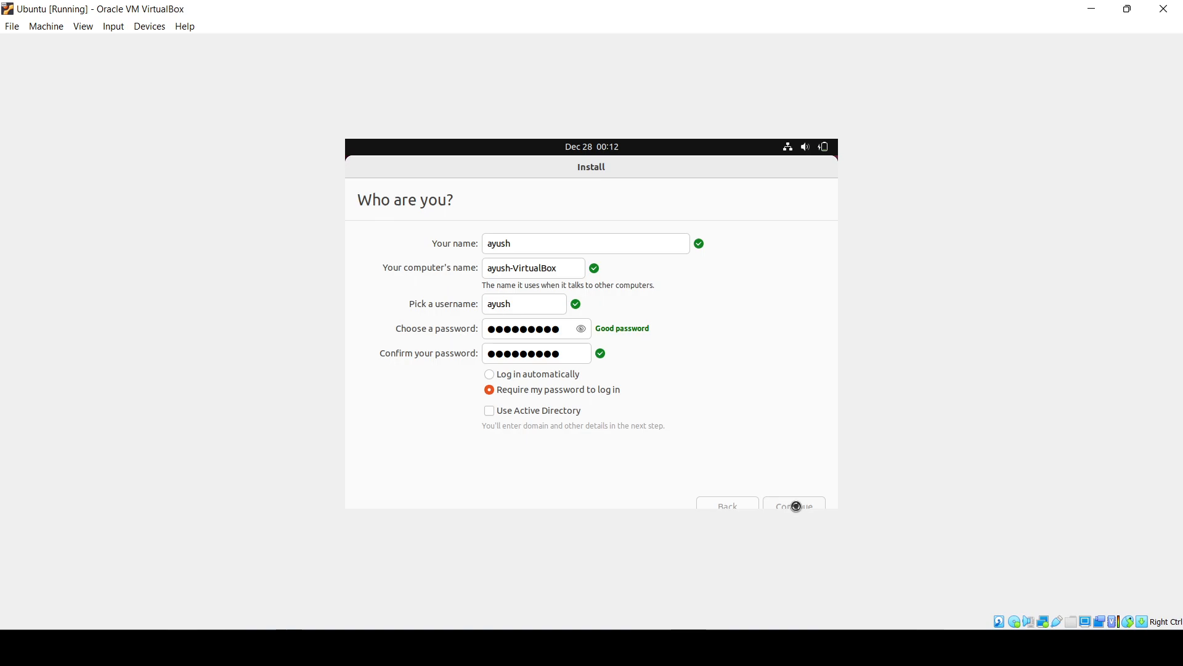
pyautogui.click(793, 505)
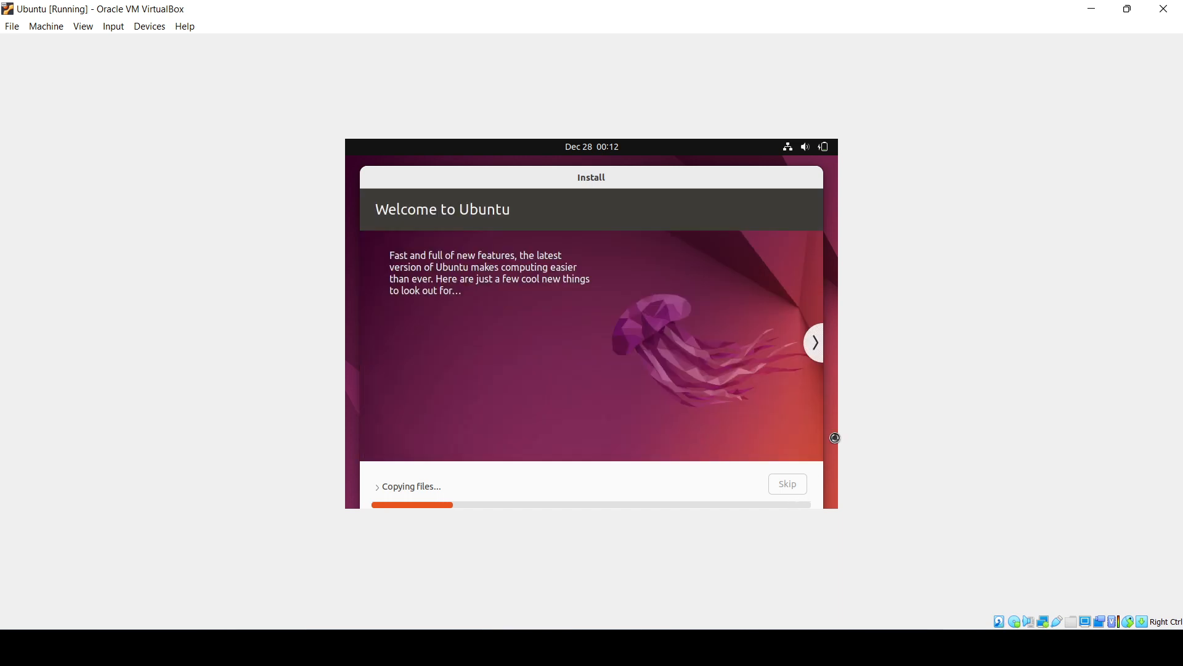
# Advance the installer slideshow while files copy and packages download.
pyautogui.click(814, 342)
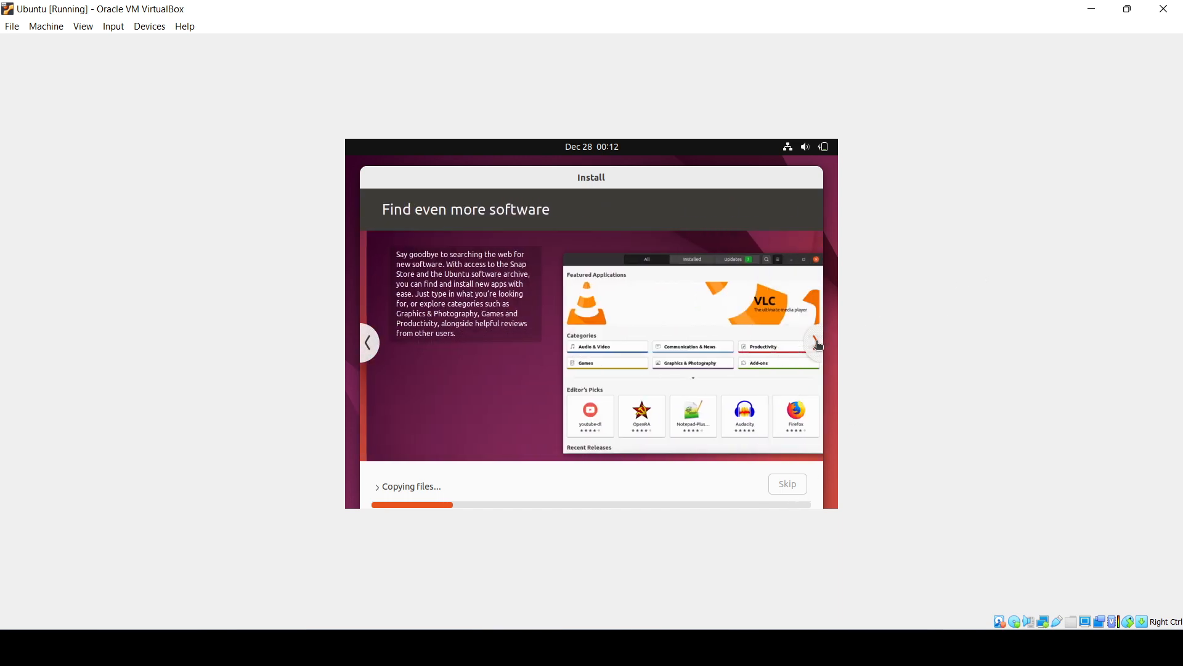
pyautogui.click(816, 342)
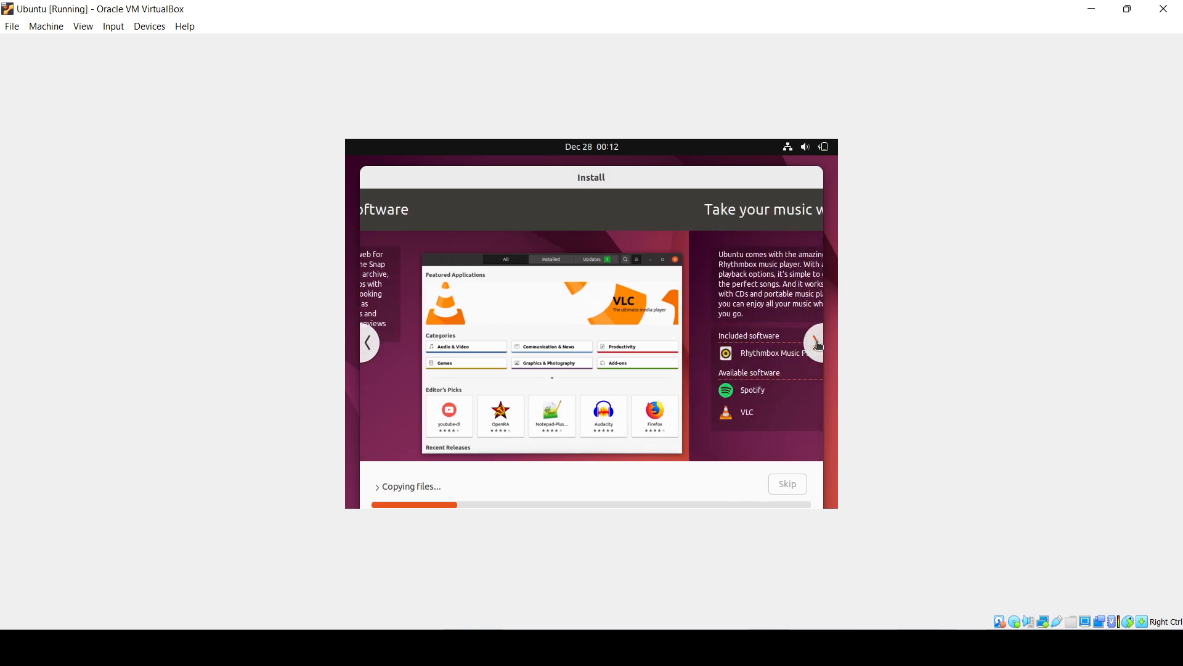
pyautogui.click(815, 342)
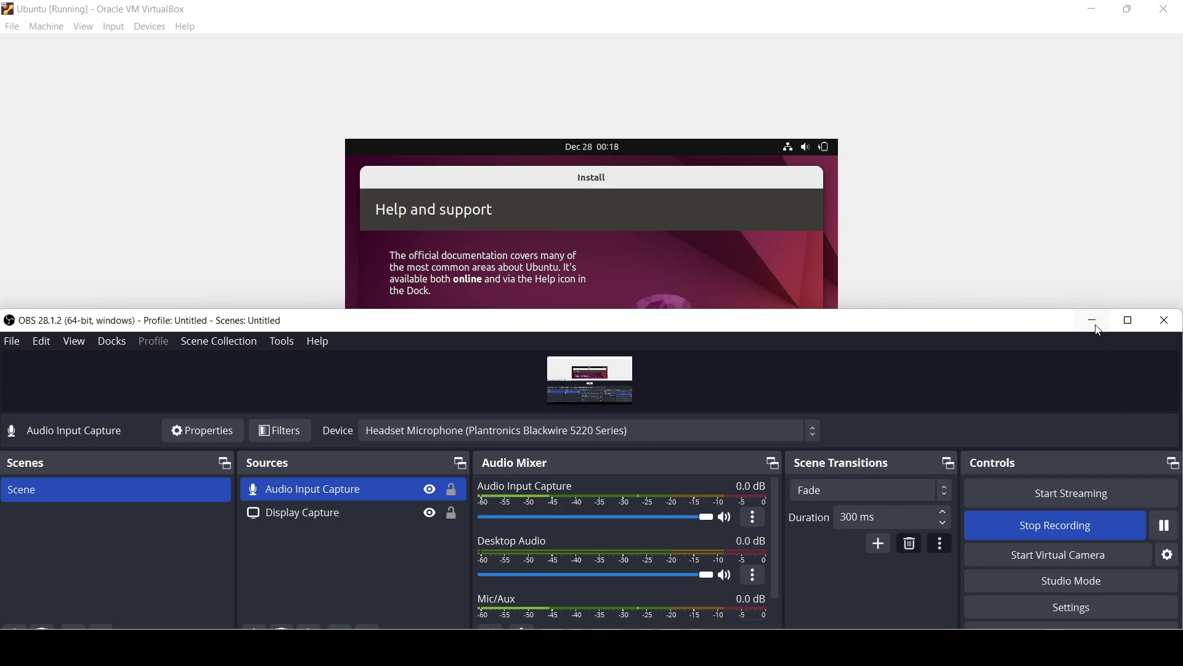
pyautogui.click(1093, 320)
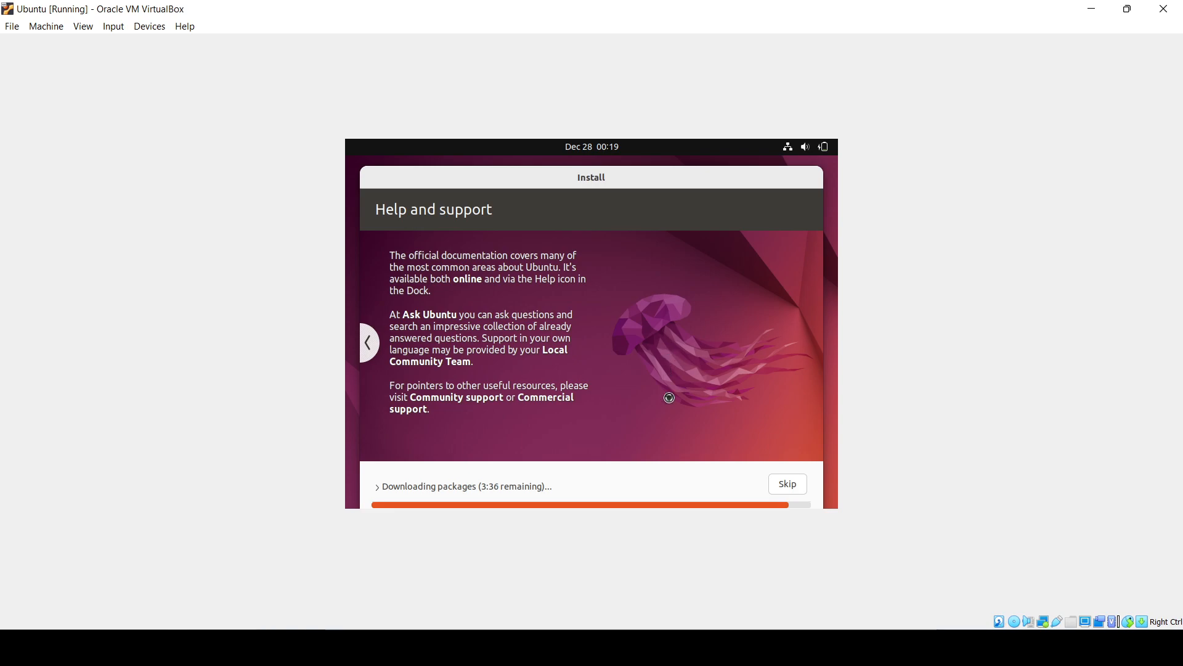
pyautogui.moveTo(692, 582)
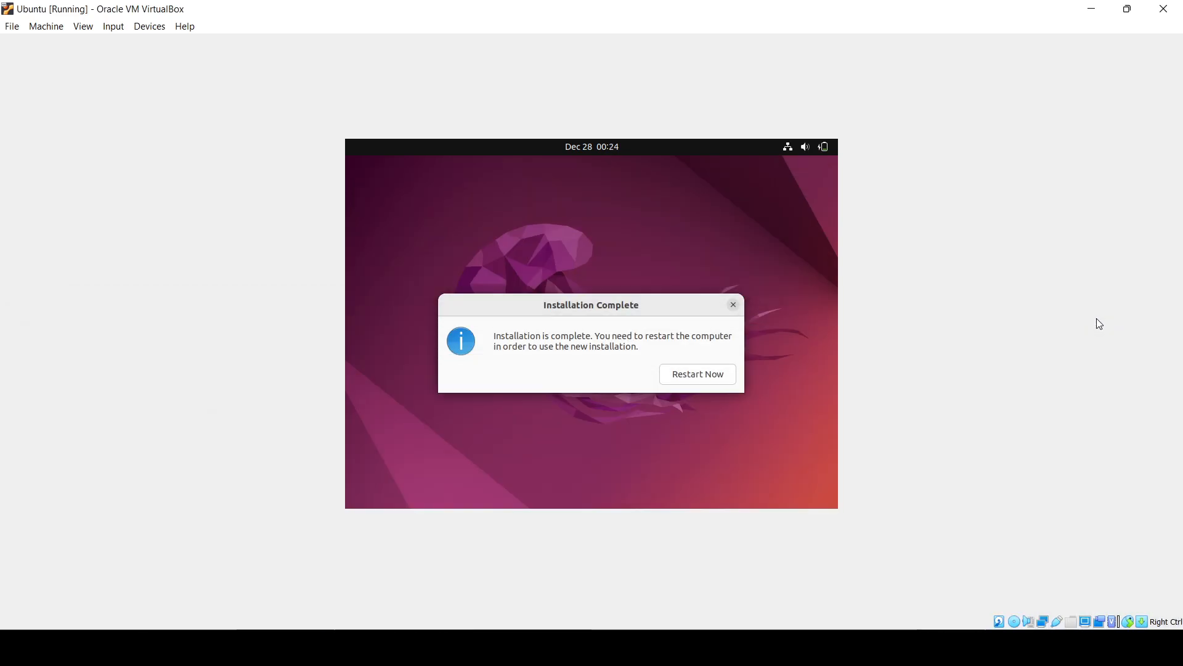
pyautogui.moveTo(995, 327)
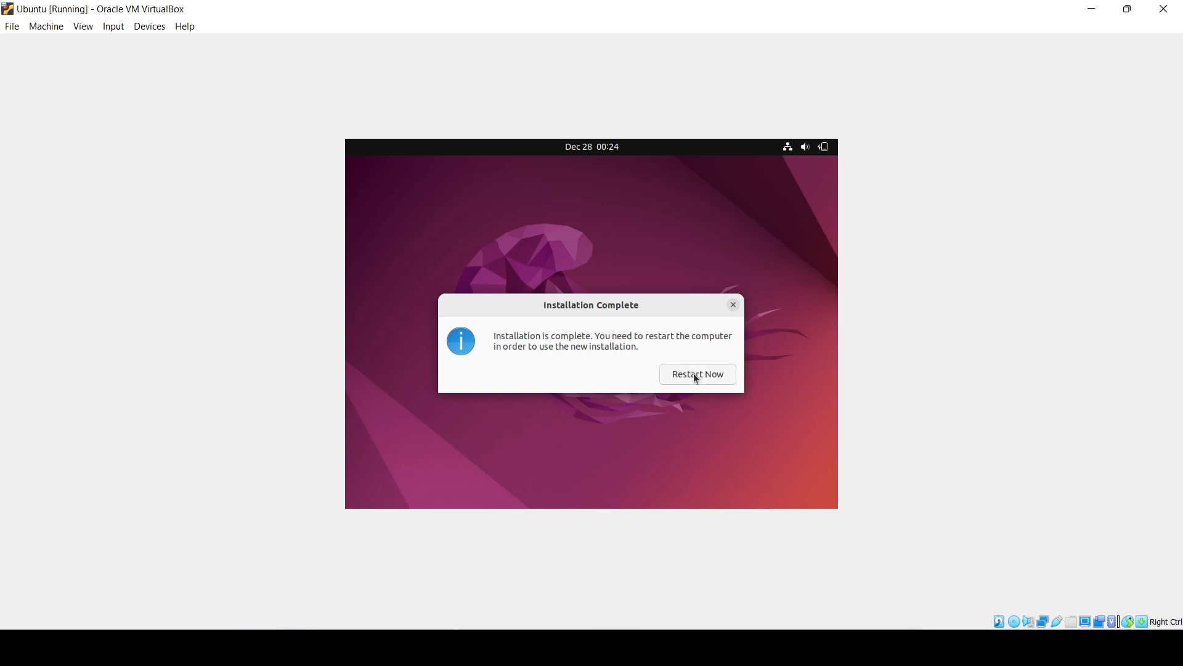
# Choose Restart Now in the Installation Complete dialog to reboot into Ubuntu.
pyautogui.click(697, 374)
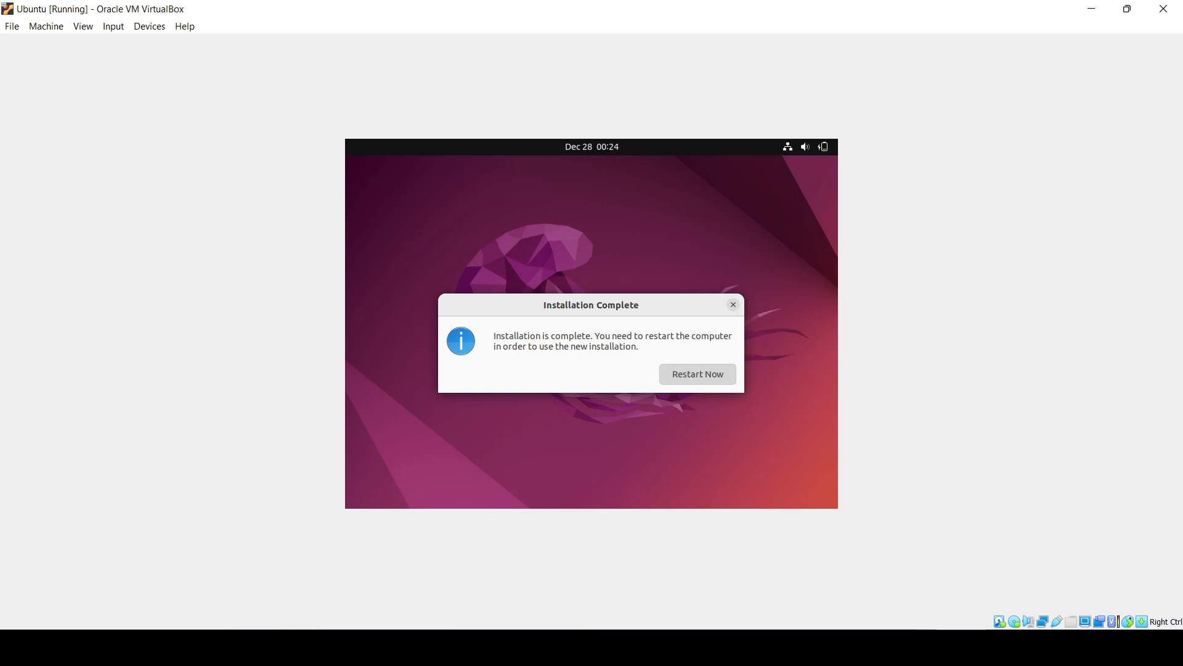
pyautogui.click(695, 373)
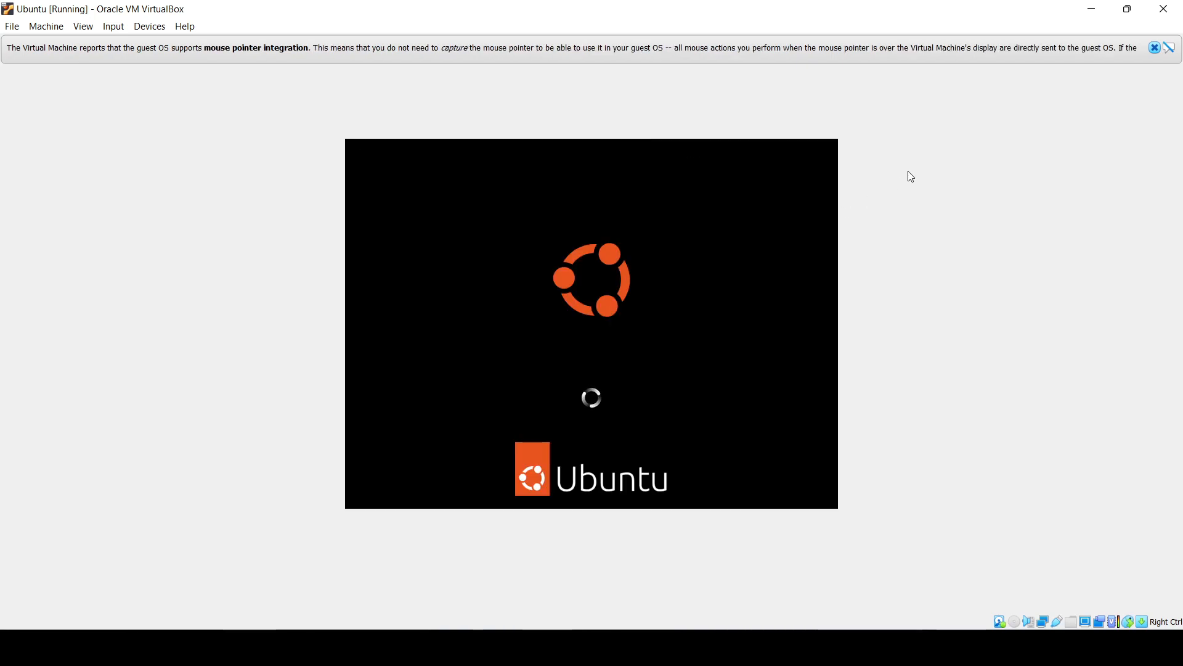
# Let the Ubuntu guest boot to the GNOME login screen with the password field.
pyautogui.click(1154, 47)
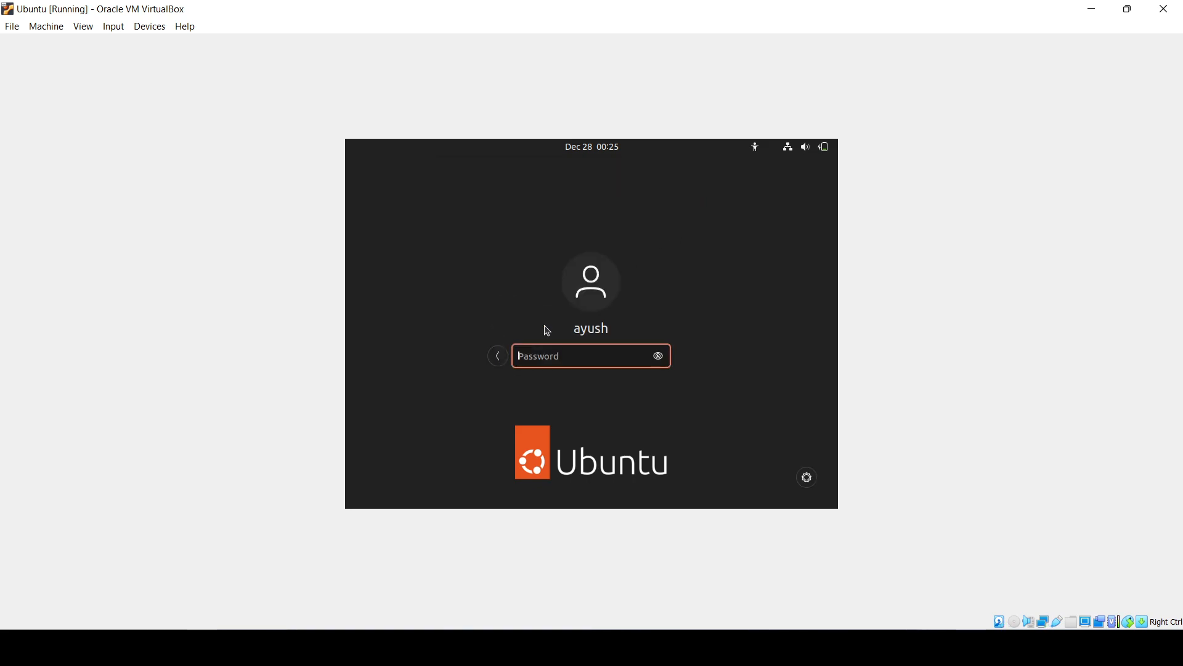
# Sign in to the Ubuntu guest with the account password.
pyautogui.write('●●●')
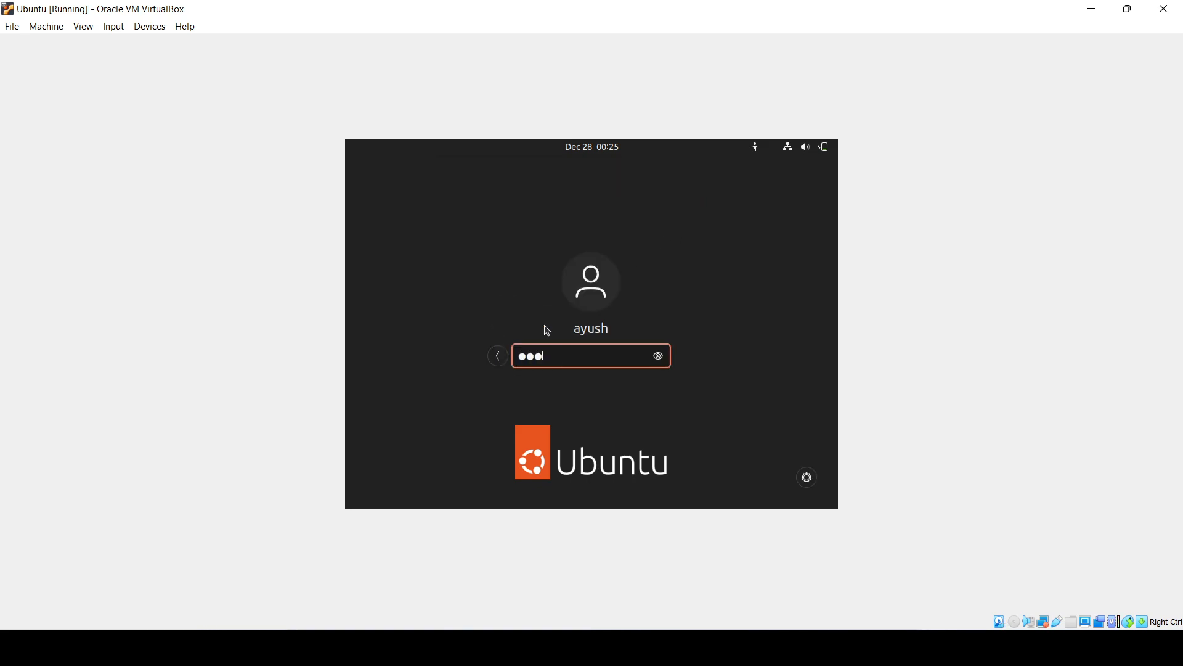
pyautogui.write('password')
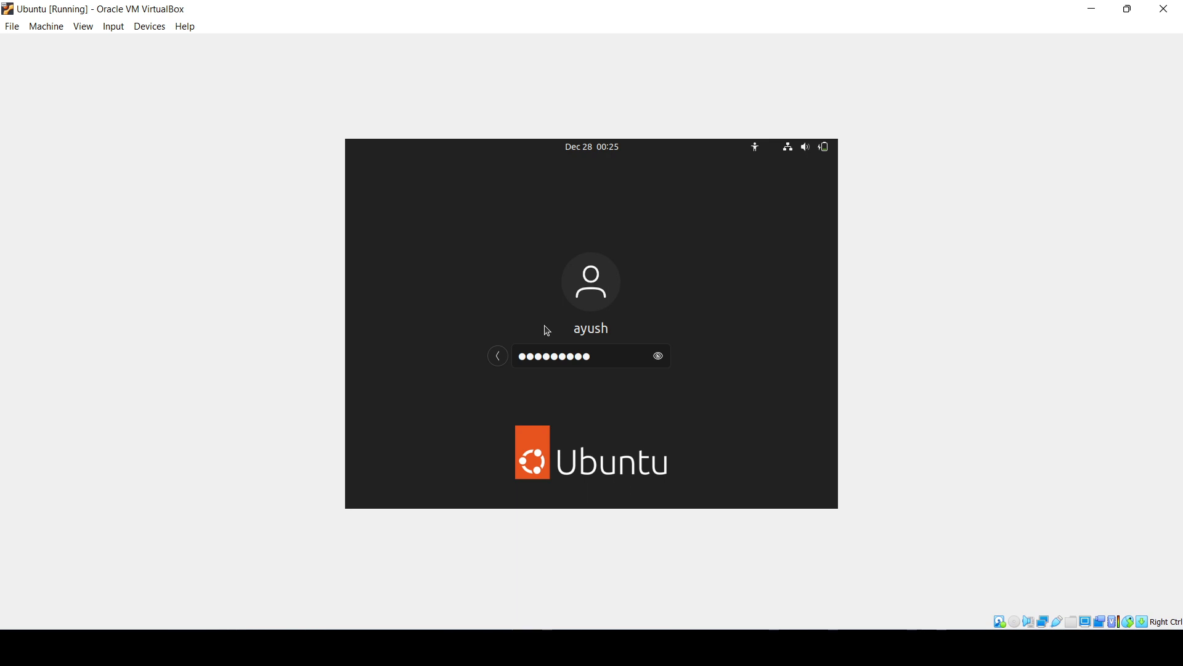
pyautogui.press('Return')
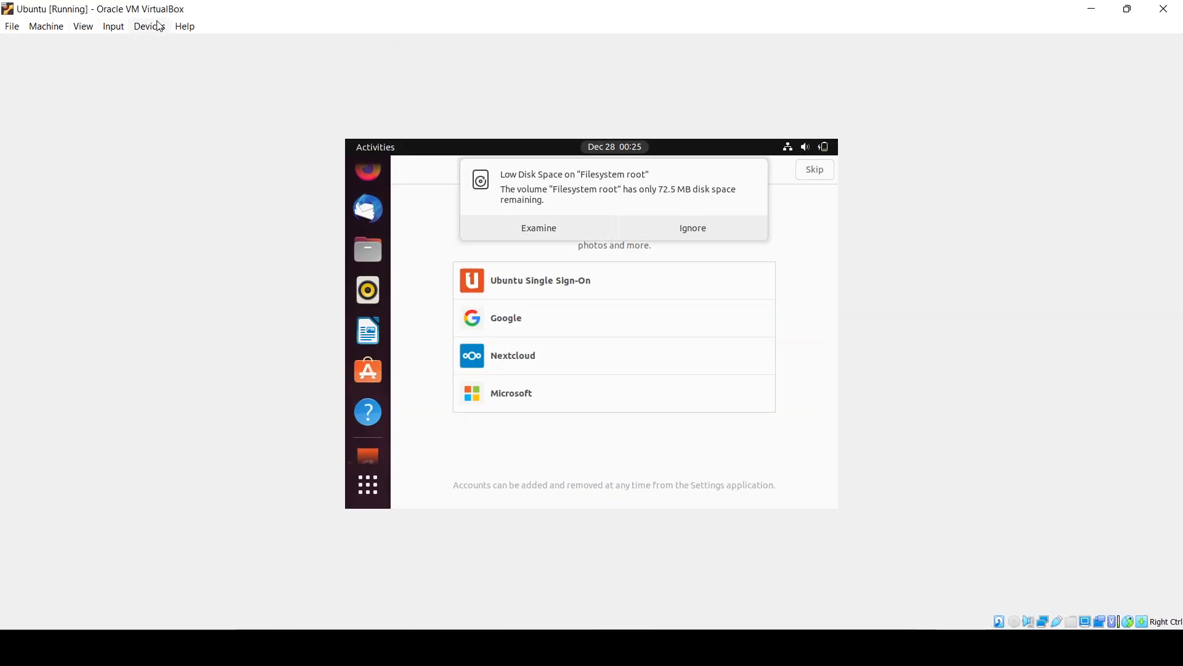
# Browse the Devices, View, Machine and Input menus, then switch the guest to full-screen.
pyautogui.click(149, 26)
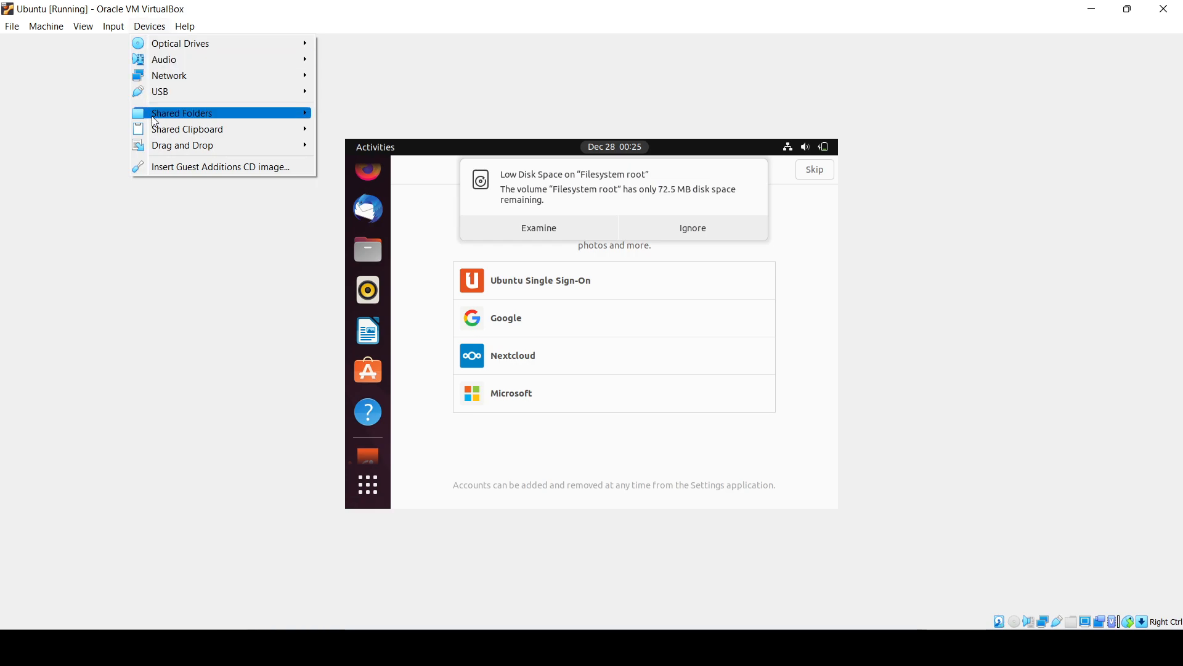
pyautogui.click(83, 27)
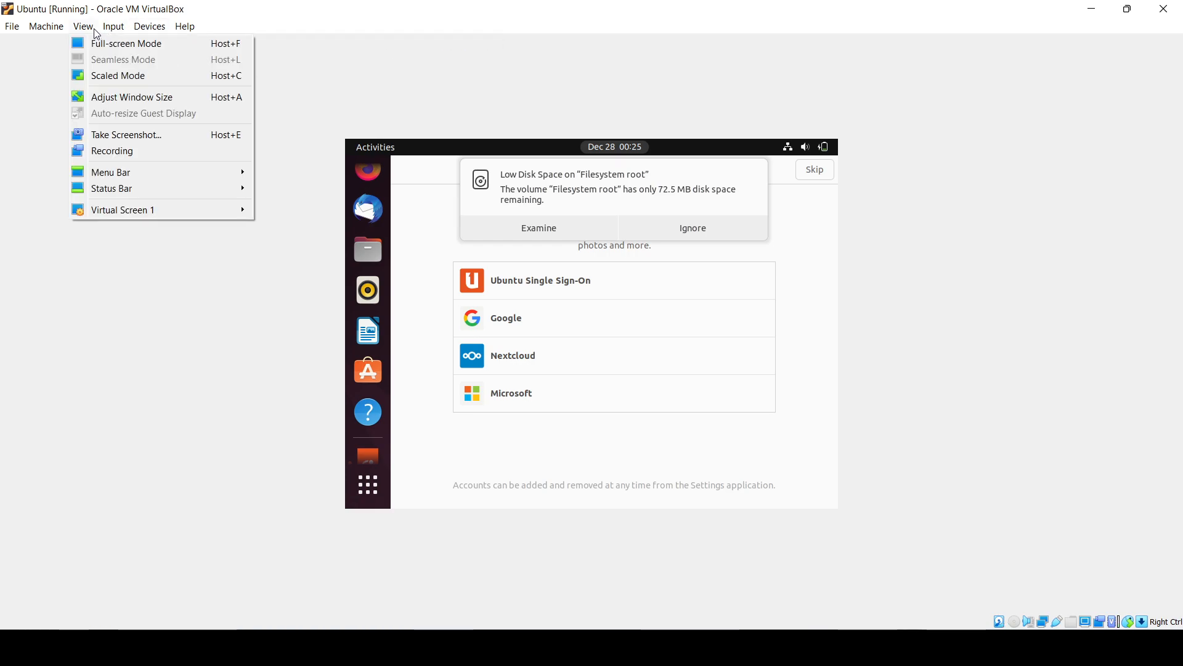
pyautogui.moveTo(75, 36)
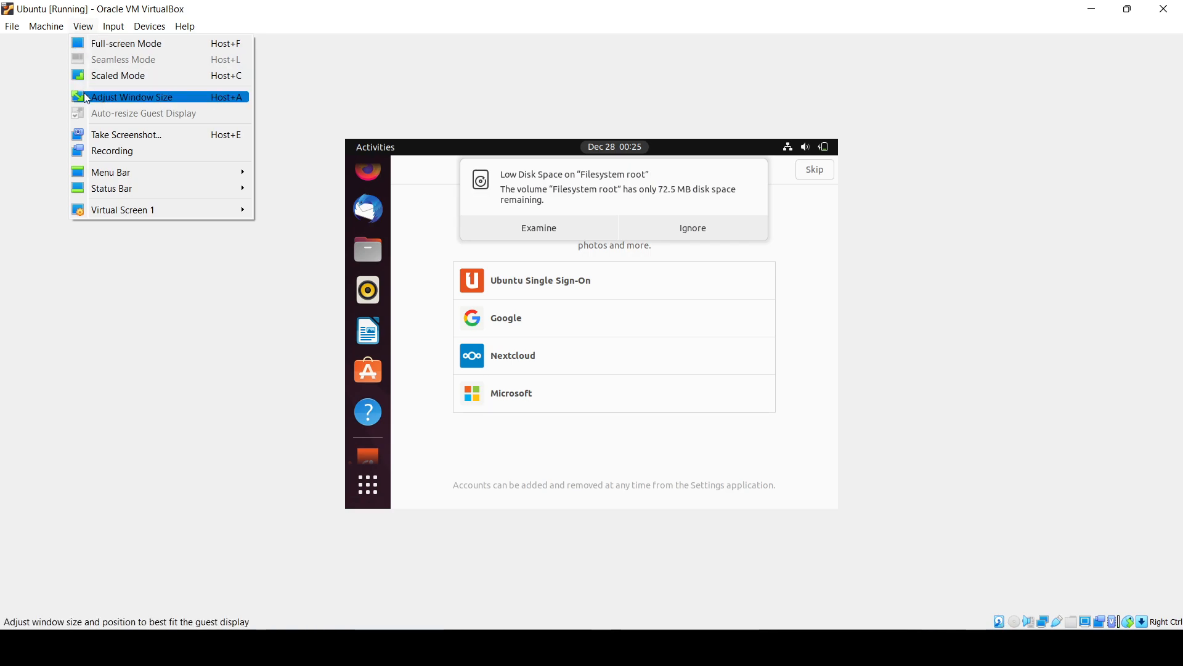
pyautogui.moveTo(121, 209)
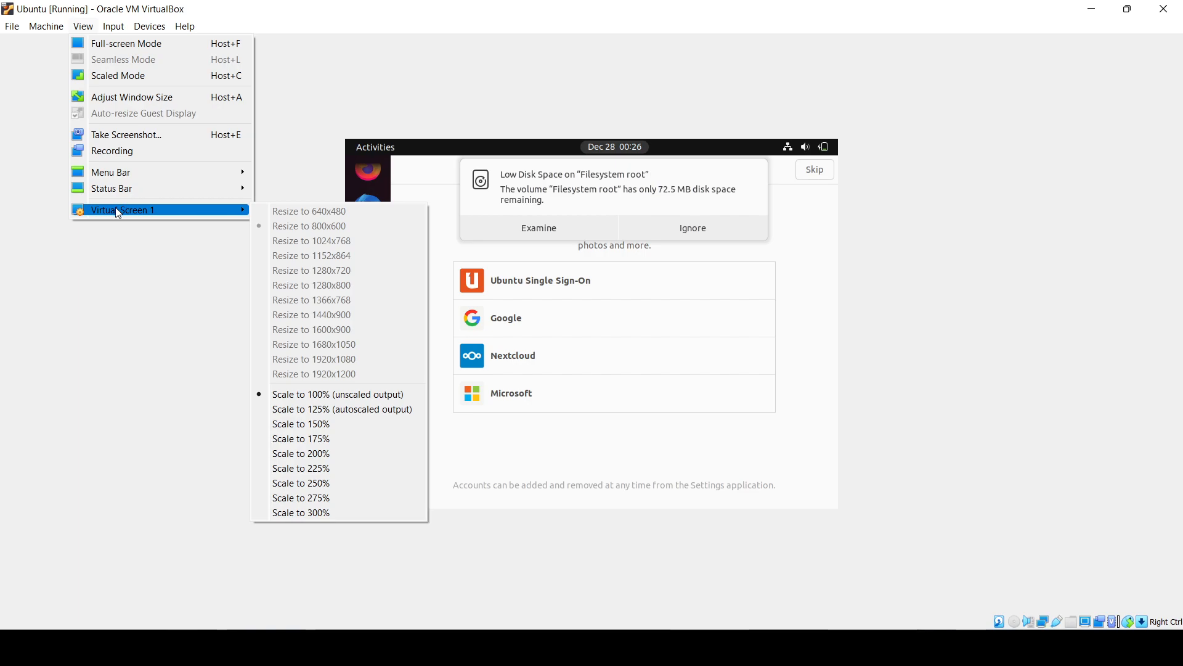
pyautogui.click(149, 26)
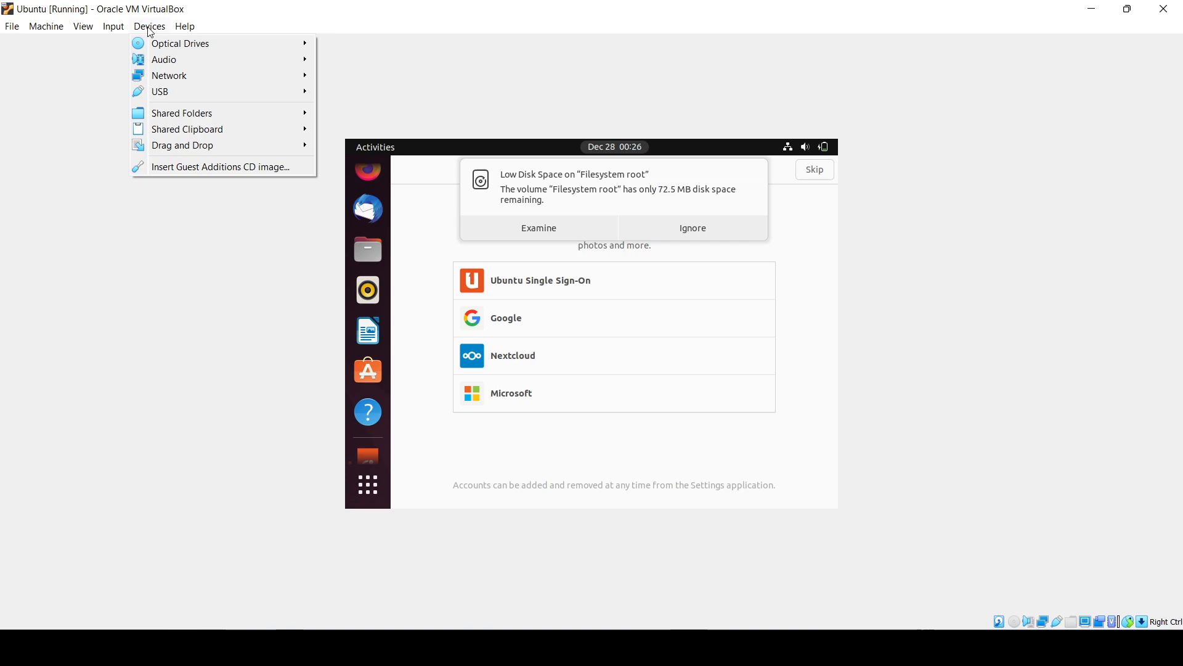
pyautogui.moveTo(182, 145)
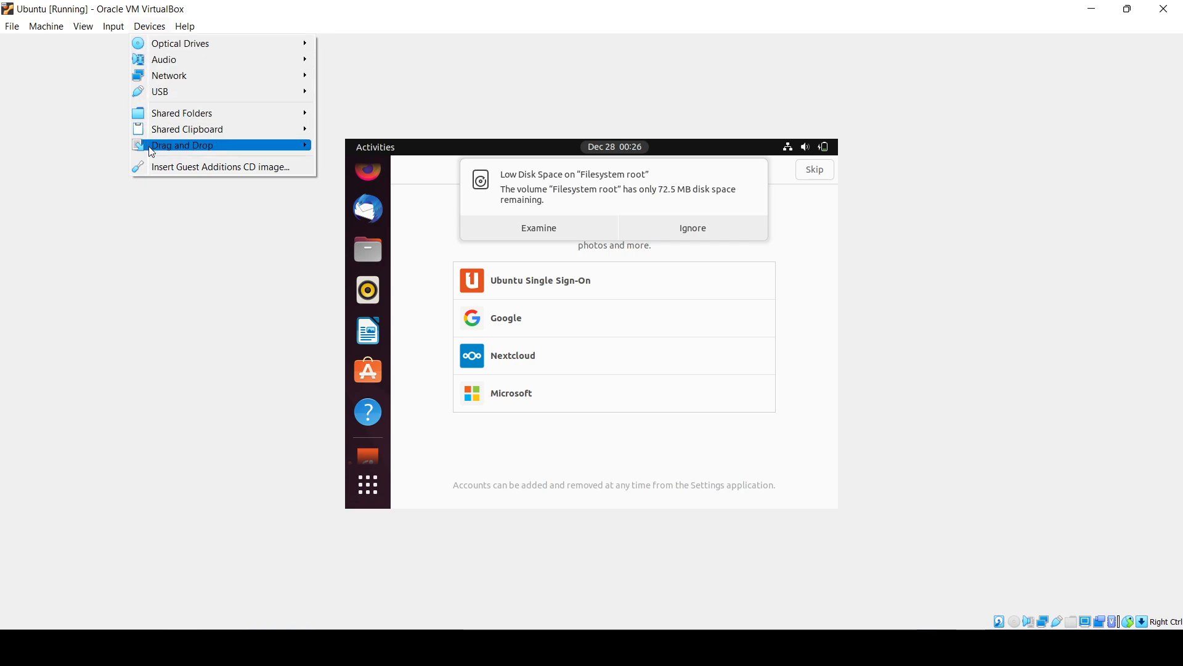
pyautogui.click(82, 27)
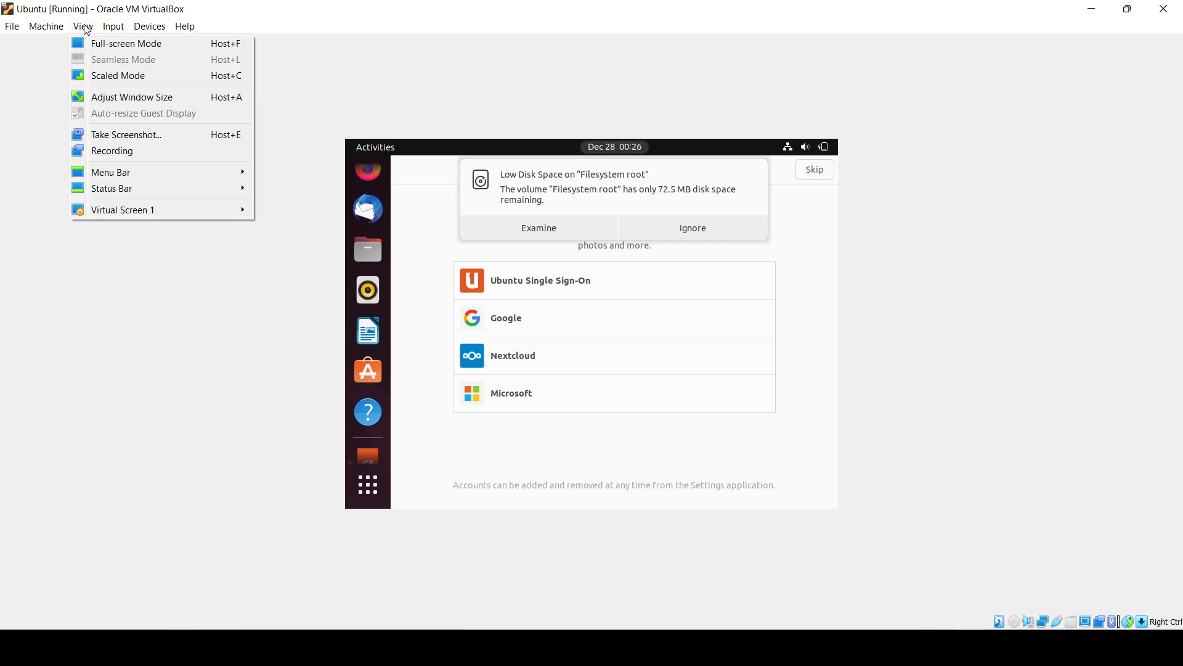
pyautogui.click(45, 26)
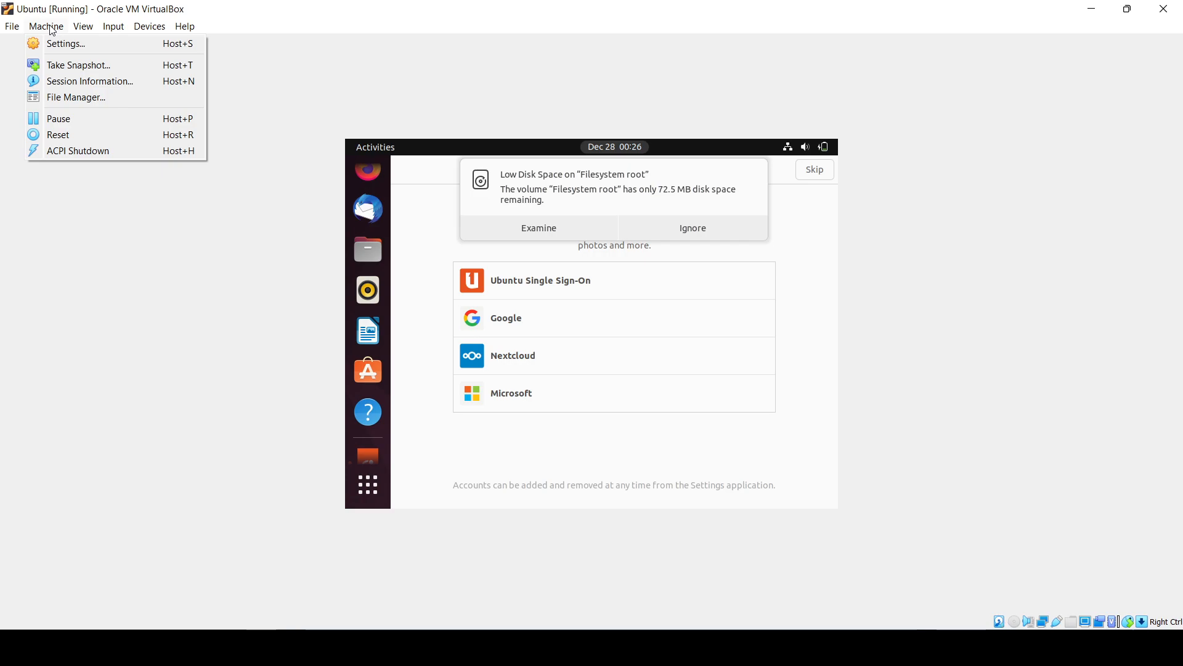
pyautogui.click(112, 26)
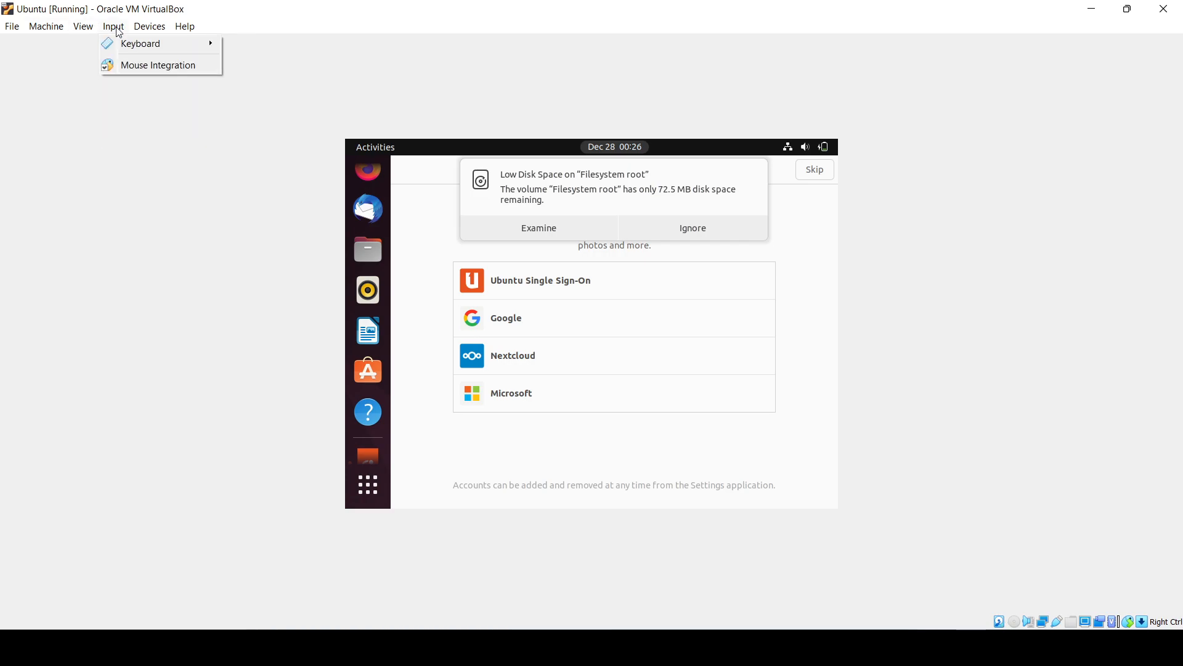
pyautogui.click(83, 26)
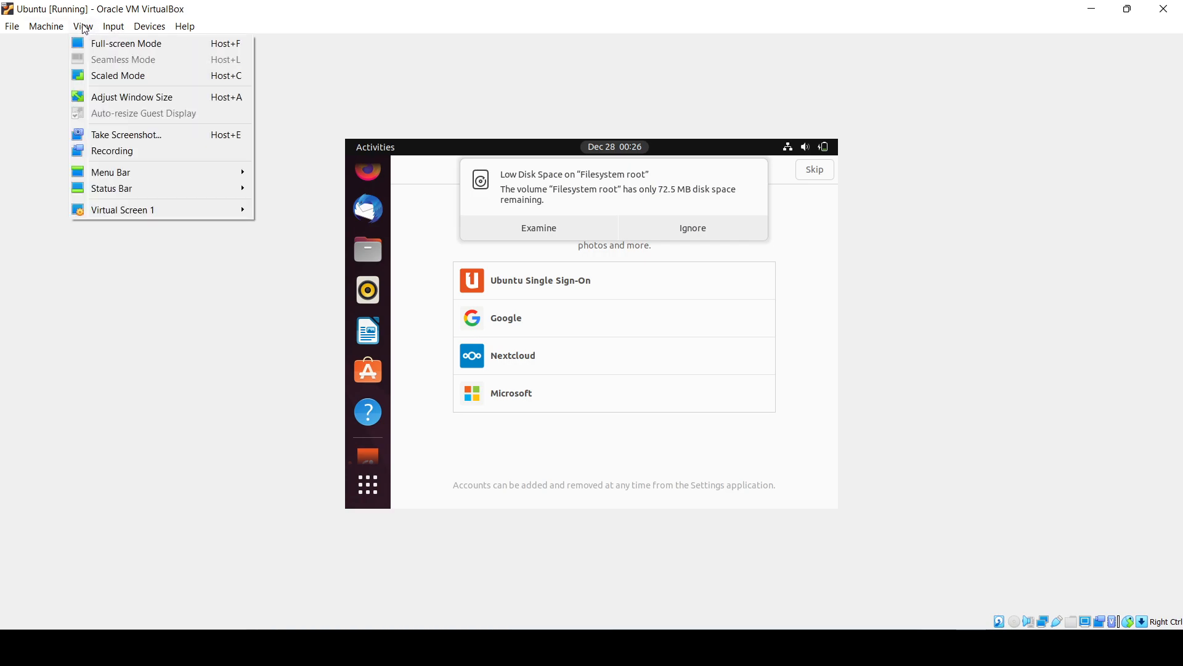
pyautogui.click(125, 43)
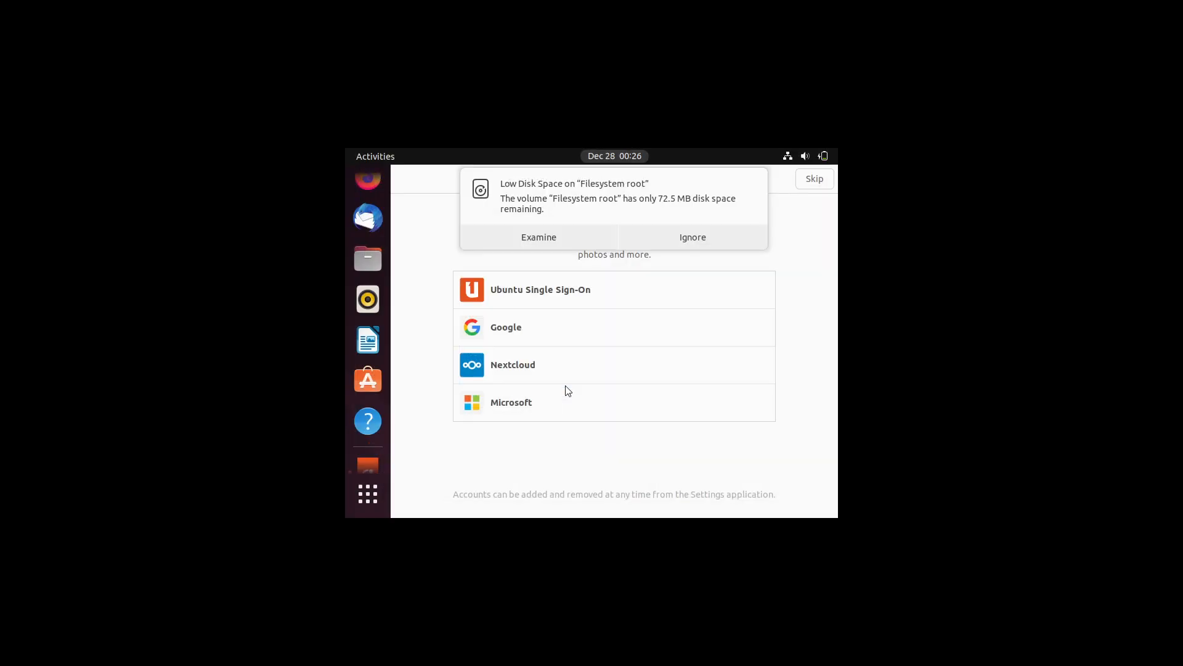
pyautogui.moveTo(845, 511)
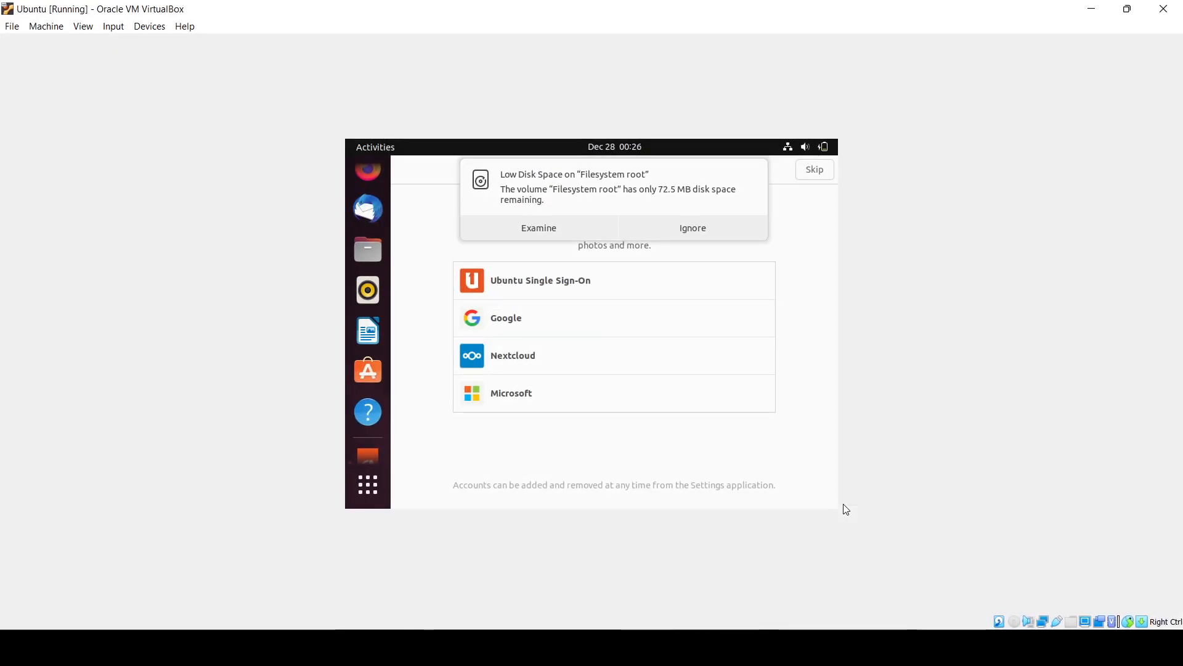
pyautogui.moveTo(681, 230)
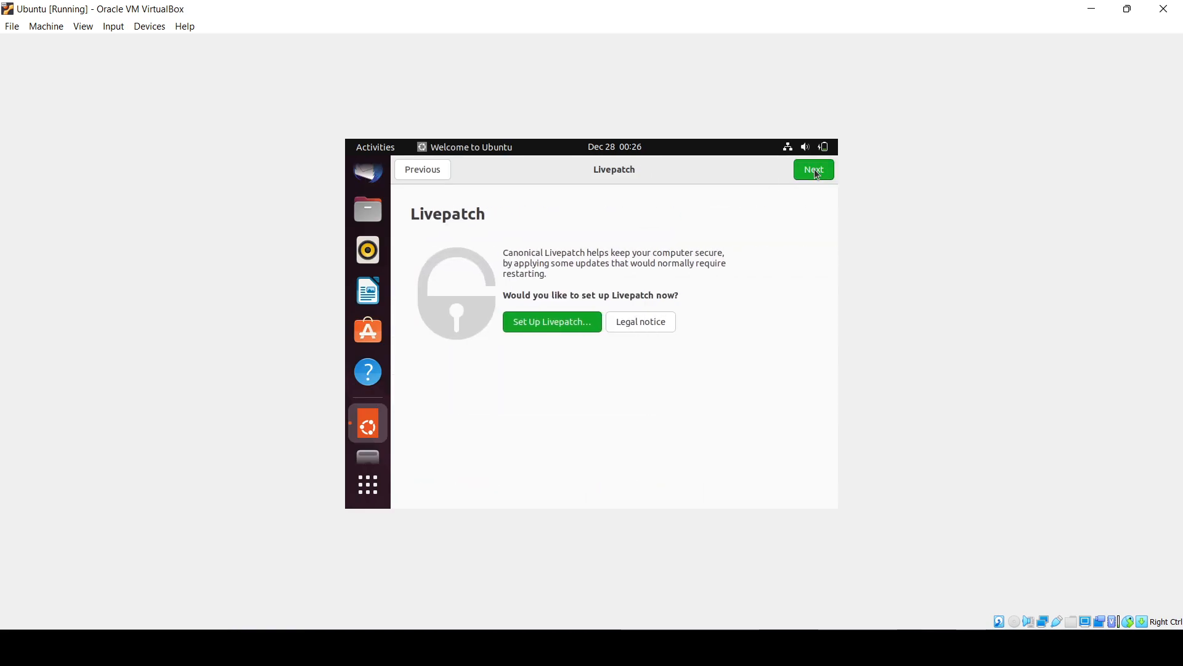
# Continue past the Livepatch and Help improve Ubuntu pages and finish the welcome setup.
pyautogui.click(814, 169)
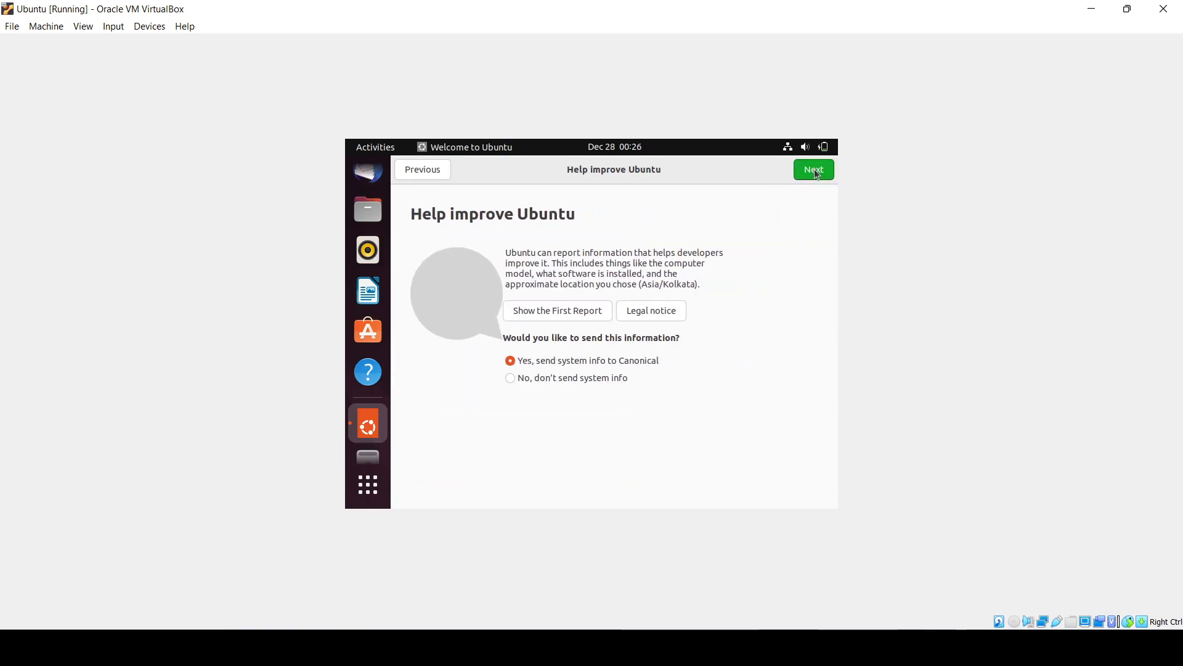
pyautogui.moveTo(429, 182)
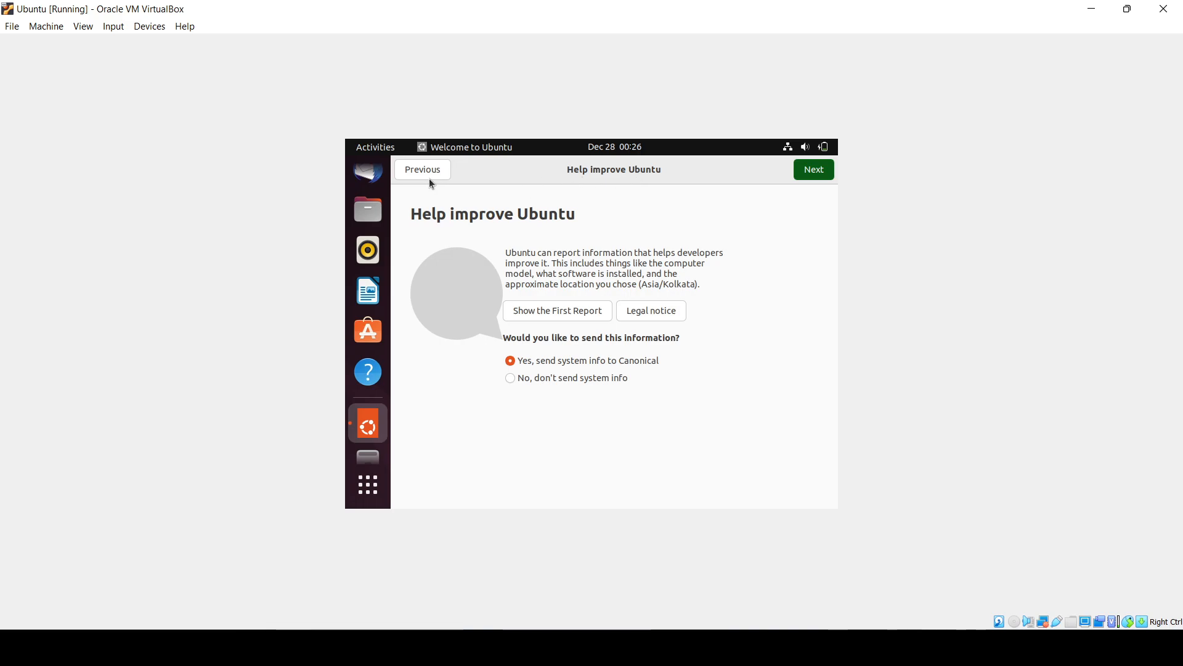
pyautogui.click(813, 169)
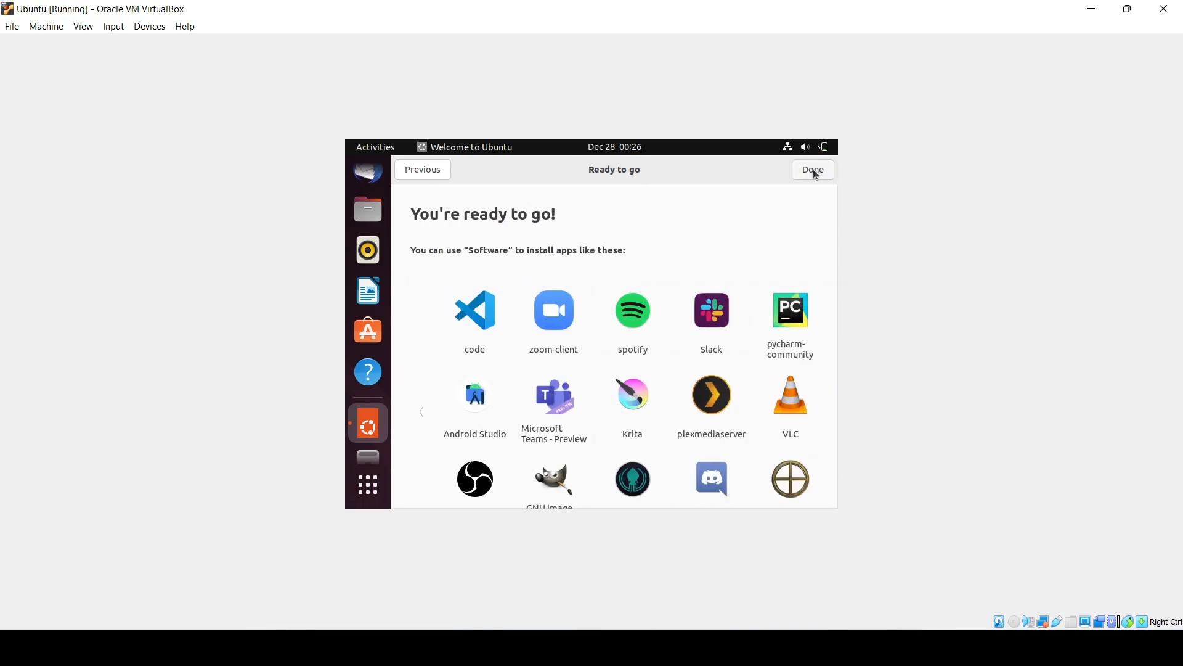
pyautogui.click(812, 169)
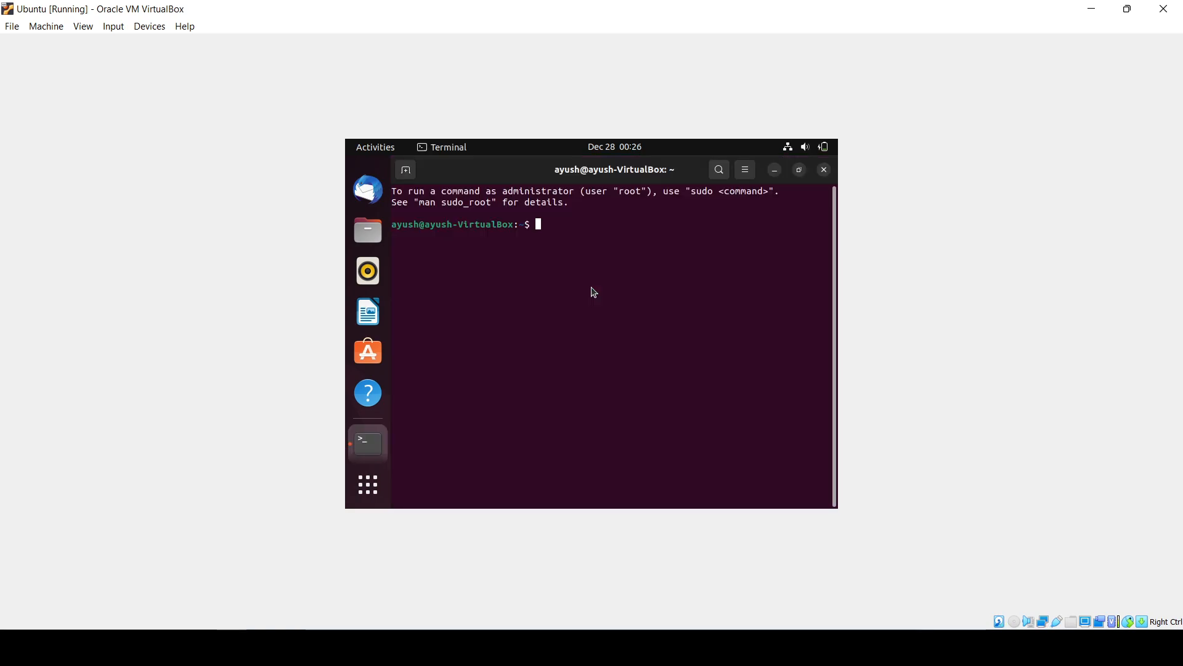
# Run the 'wh' command in Terminal and postpone updates with Remind Me Later.
pyautogui.write('wh')
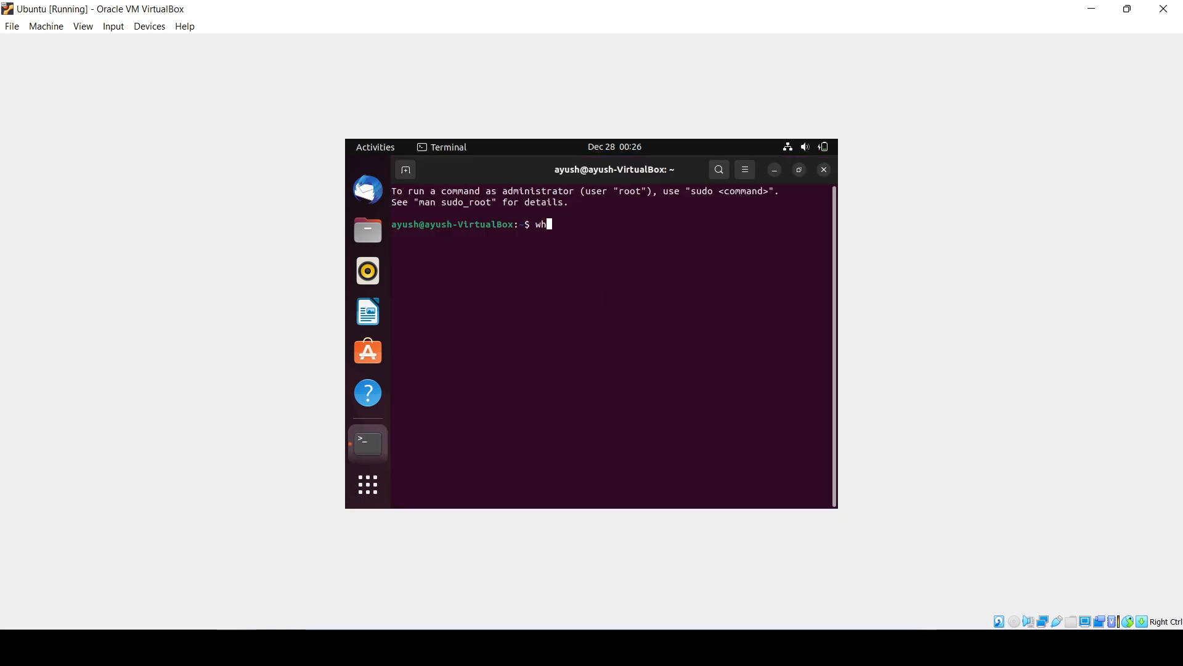
pyautogui.press('Return')
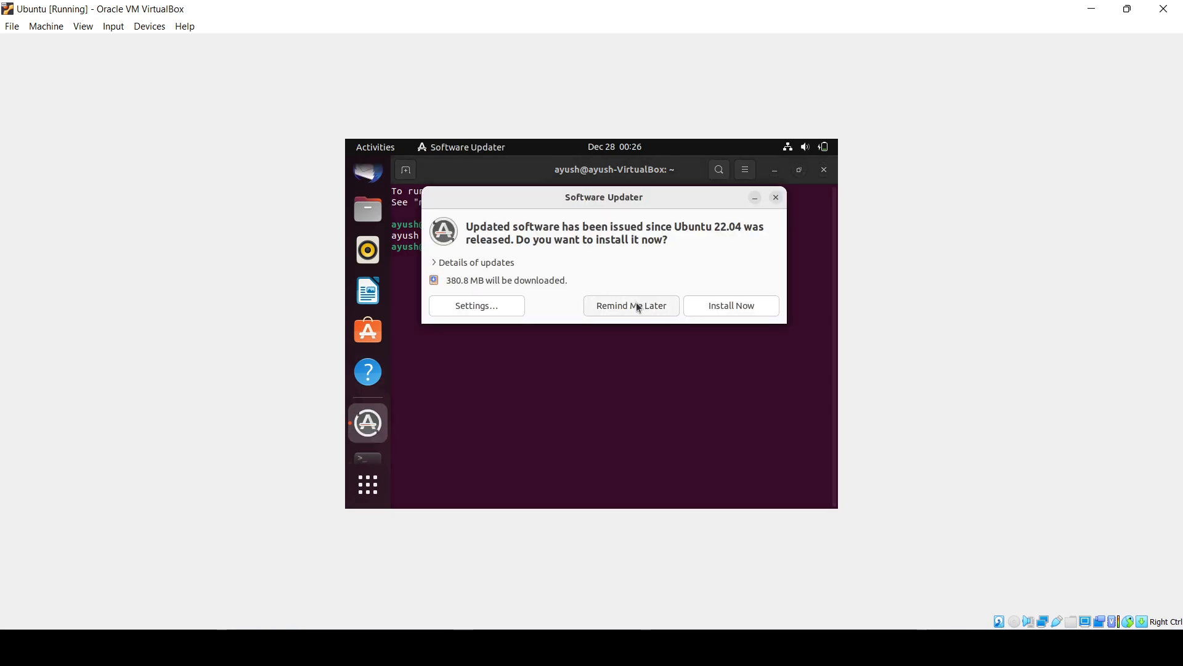
pyautogui.click(631, 305)
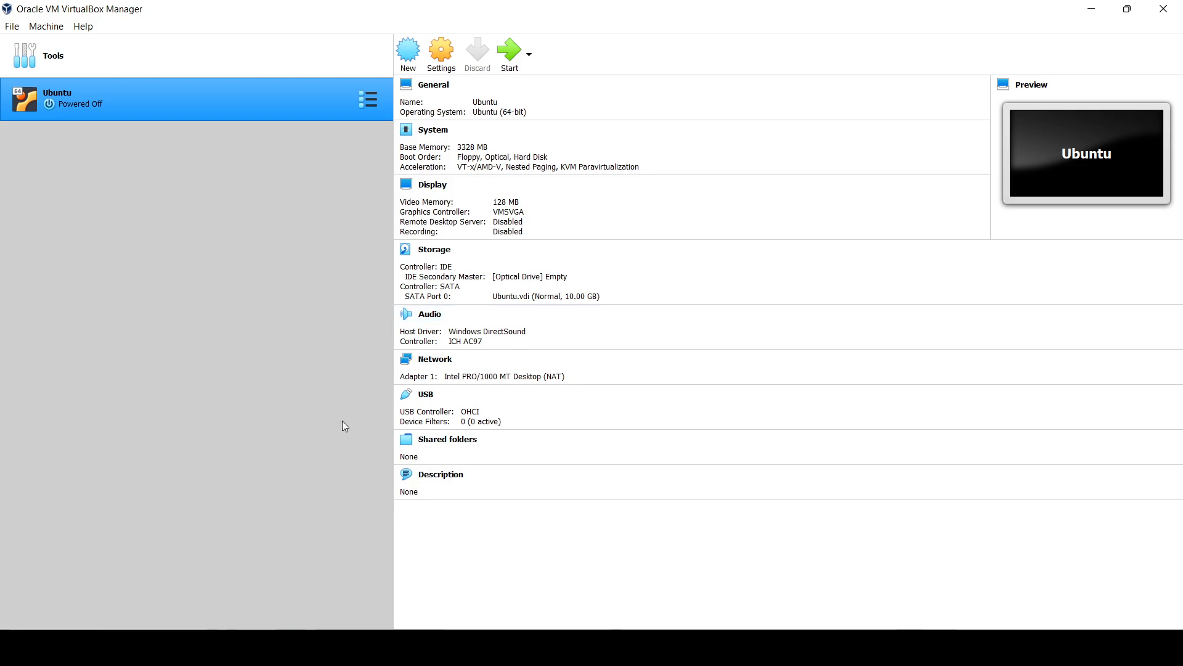
pyautogui.moveTo(344, 426)
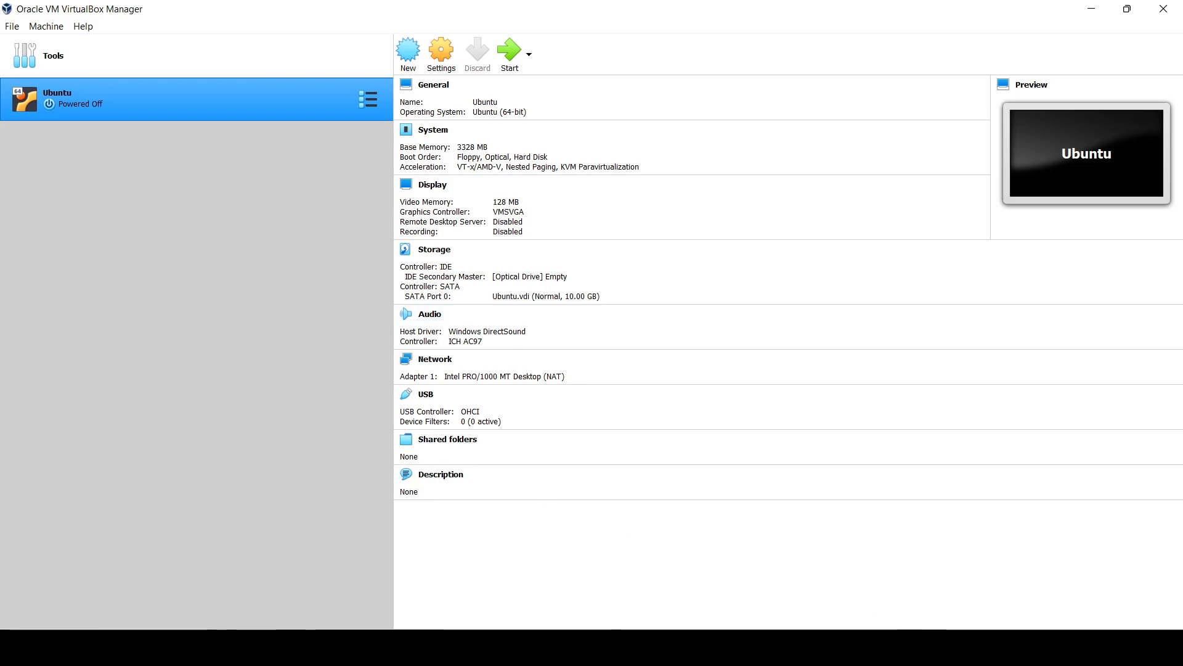